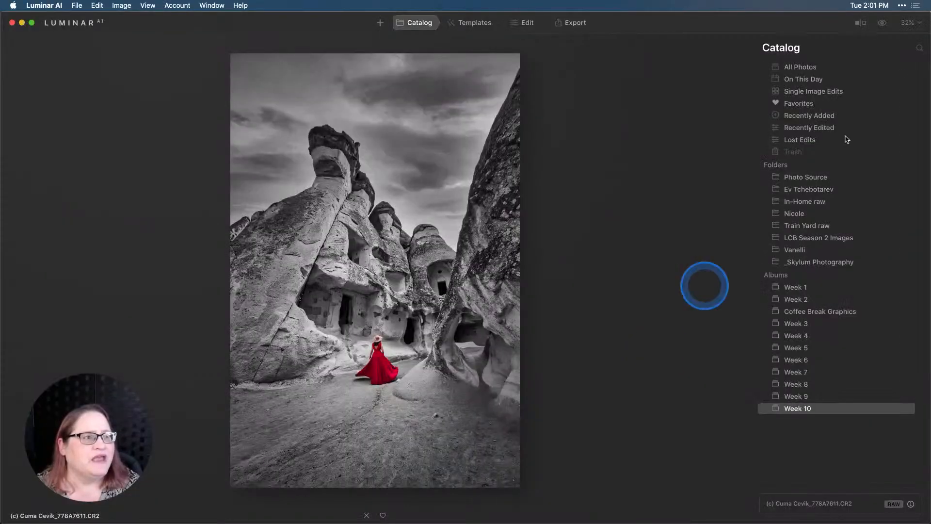
- Open the finished Cappadocia photo in Edit and show its edit History list
{"action": "left_click", "coordinate": [881, 23]}
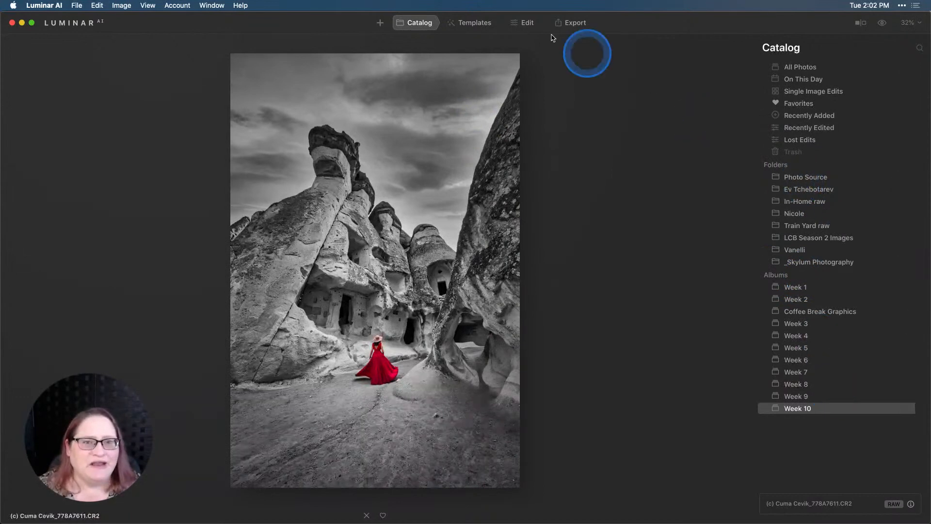
{"action": "left_click", "coordinate": [526, 22]}
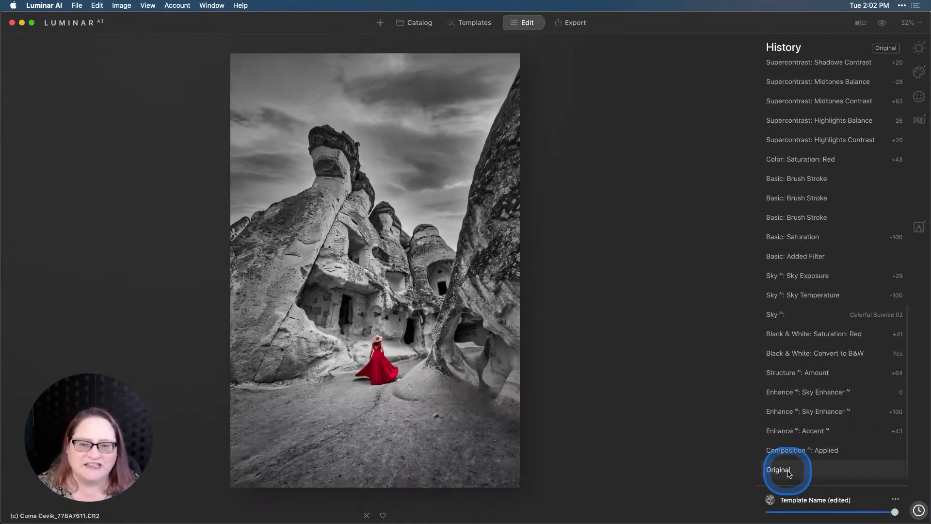
- Revert to the Original colour photo in History, then show the Essentials tools
{"action": "left_click", "coordinate": [777, 469]}
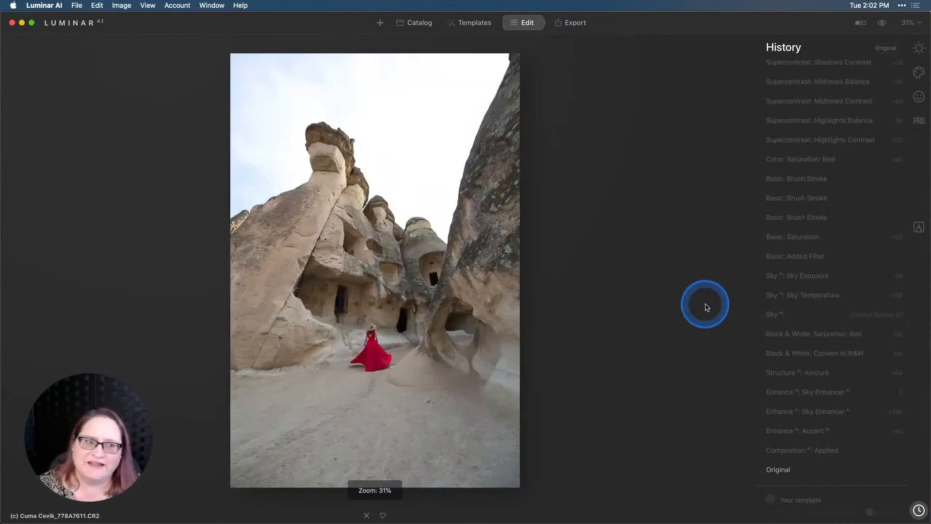
{"action": "left_click", "coordinate": [918, 48]}
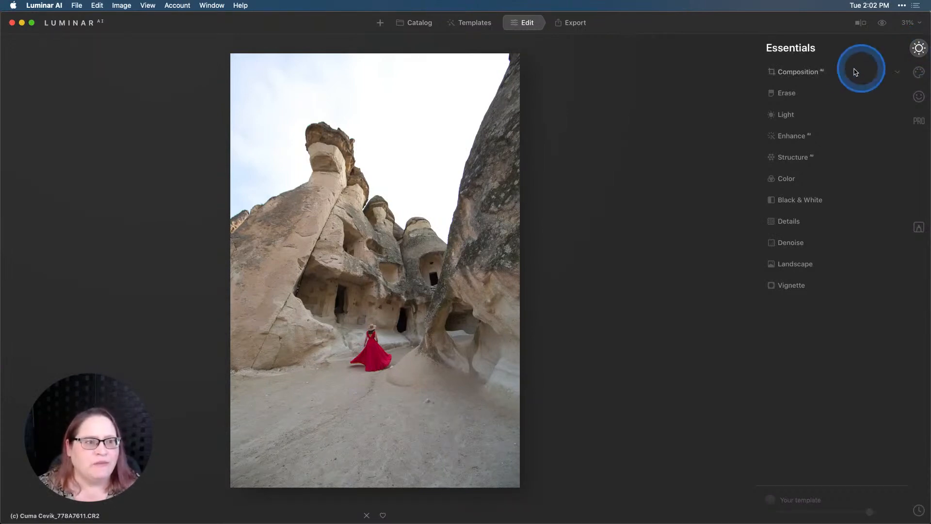
{"action": "left_click", "coordinate": [797, 71]}
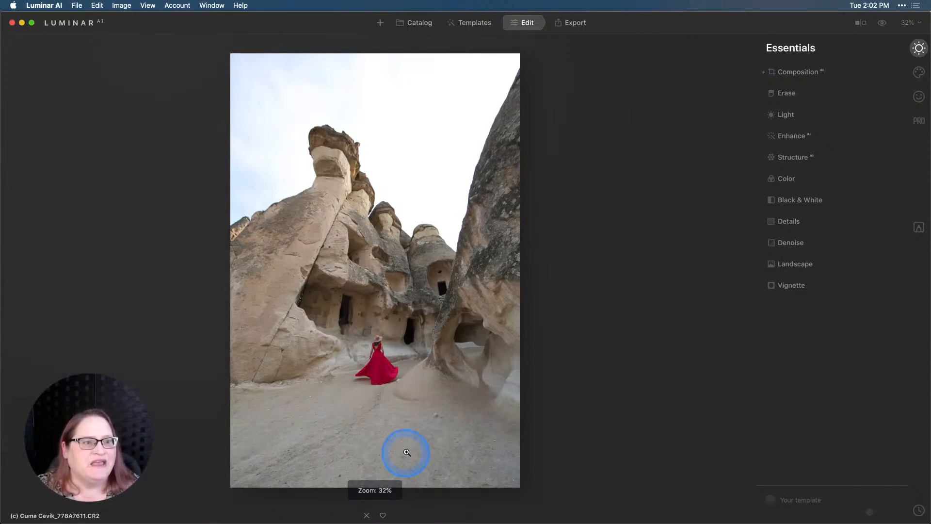
- Raise the Accent slider in Enhance
{"action": "left_click", "coordinate": [790, 135]}
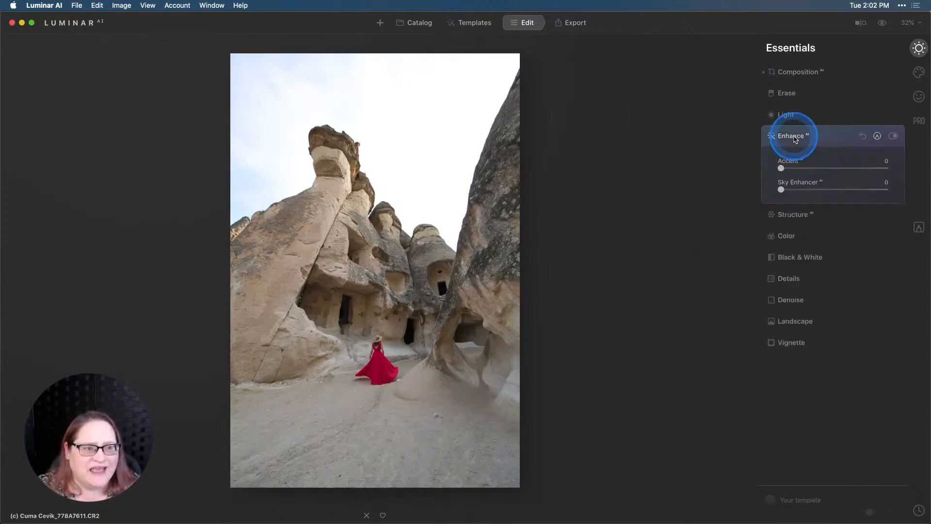
{"action": "left_click_drag", "start_coordinate": [781, 168], "coordinate": [815, 168]}
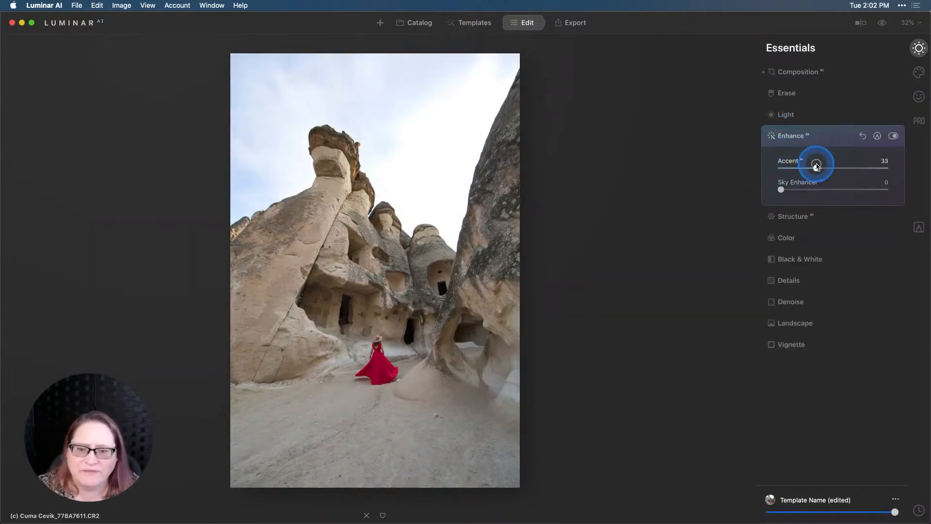
{"action": "left_click_drag", "start_coordinate": [815, 165], "coordinate": [820, 165]}
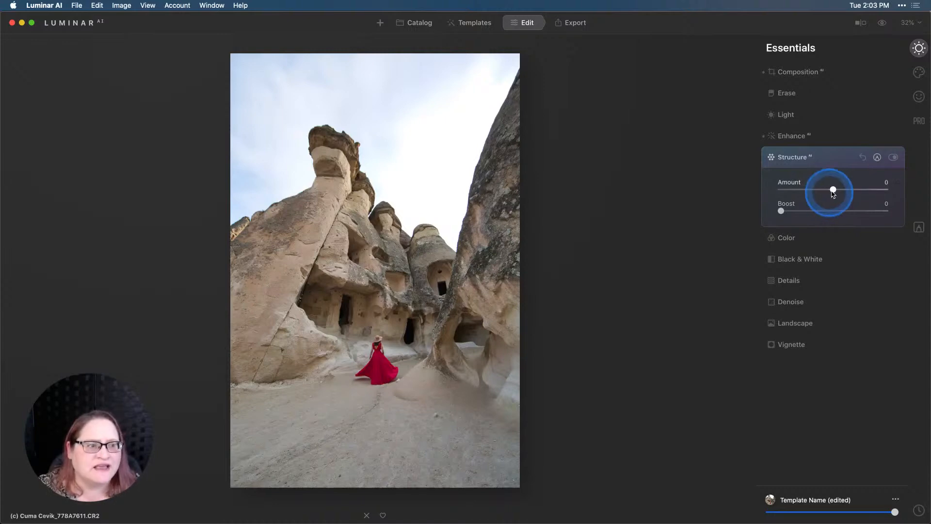
- Set the Structure Amount to 54 for crisper rock detail
{"action": "left_click_drag", "start_coordinate": [832, 190], "coordinate": [856, 185]}
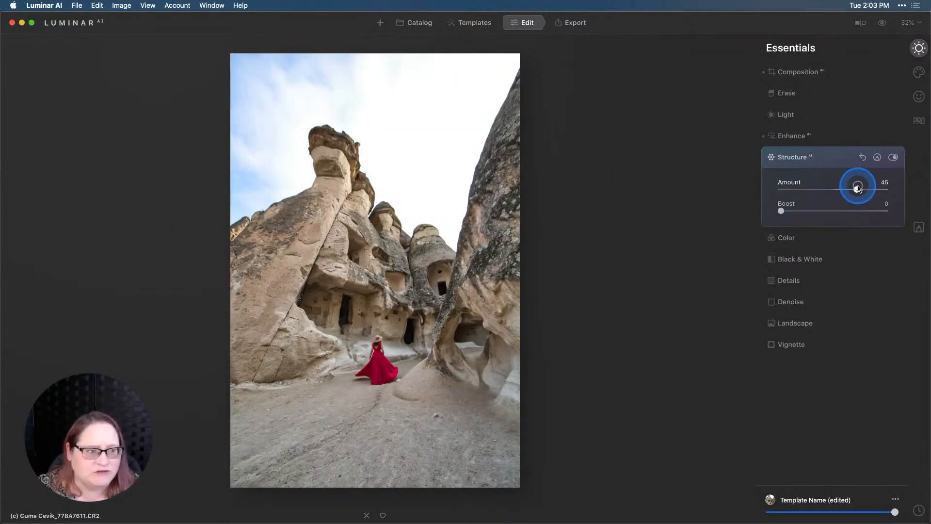
{"action": "left_click_drag", "start_coordinate": [856, 185], "coordinate": [862, 189]}
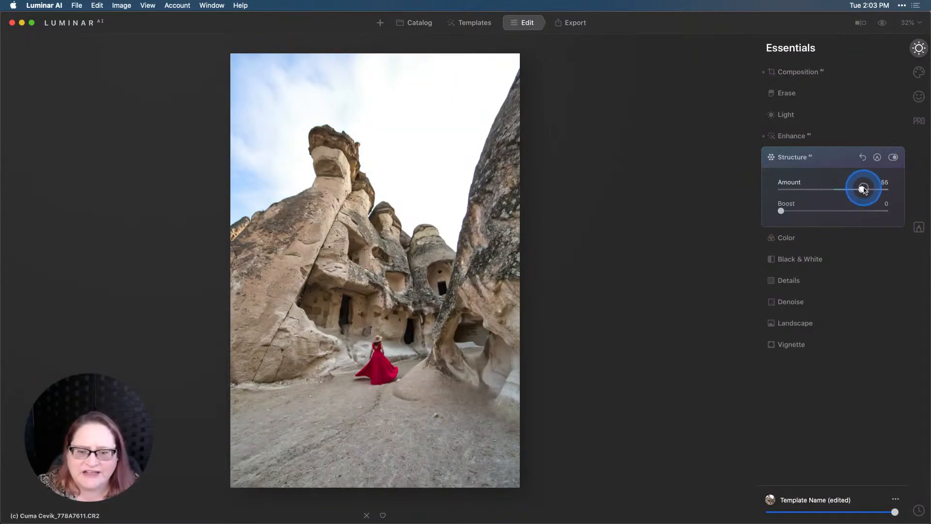
{"action": "left_click_drag", "start_coordinate": [865, 189], "coordinate": [861, 190]}
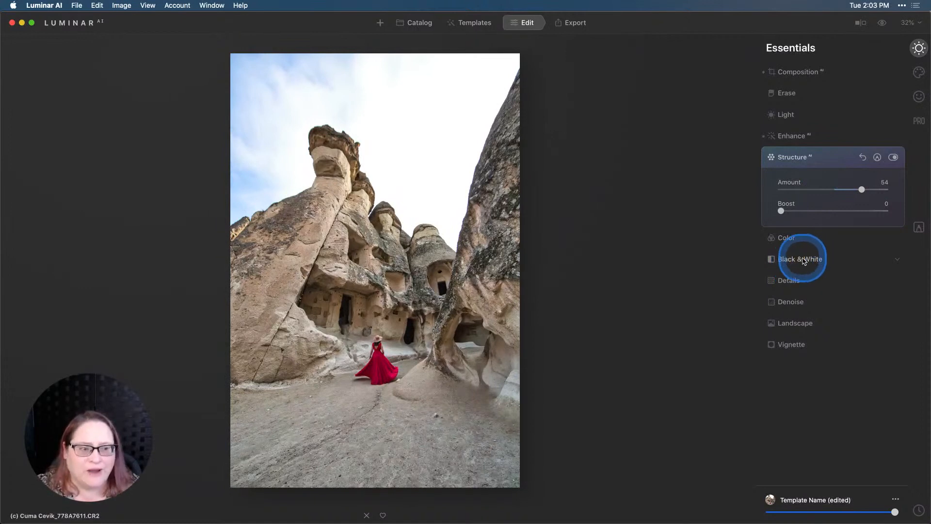
- Convert to B&W and set red Saturation to 100 to keep the dress red
{"action": "left_click", "coordinate": [799, 259]}
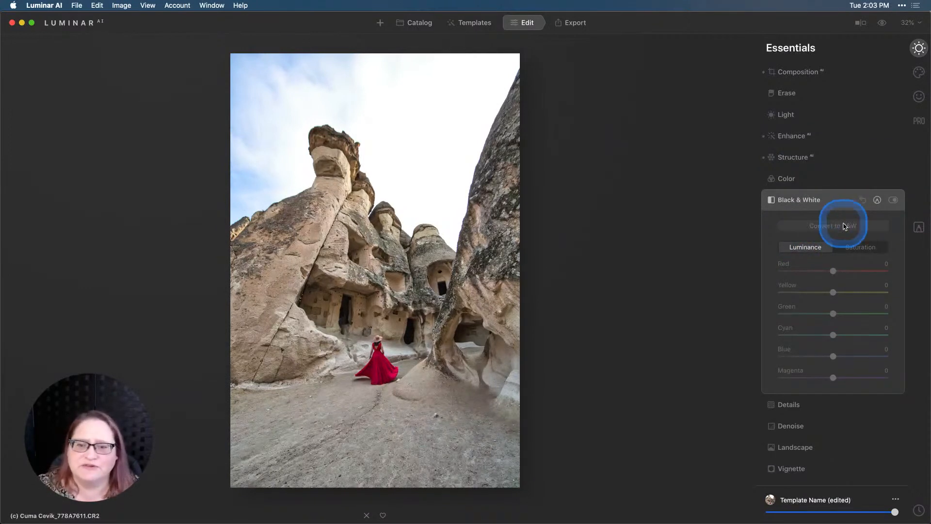
{"action": "left_click", "coordinate": [832, 225]}
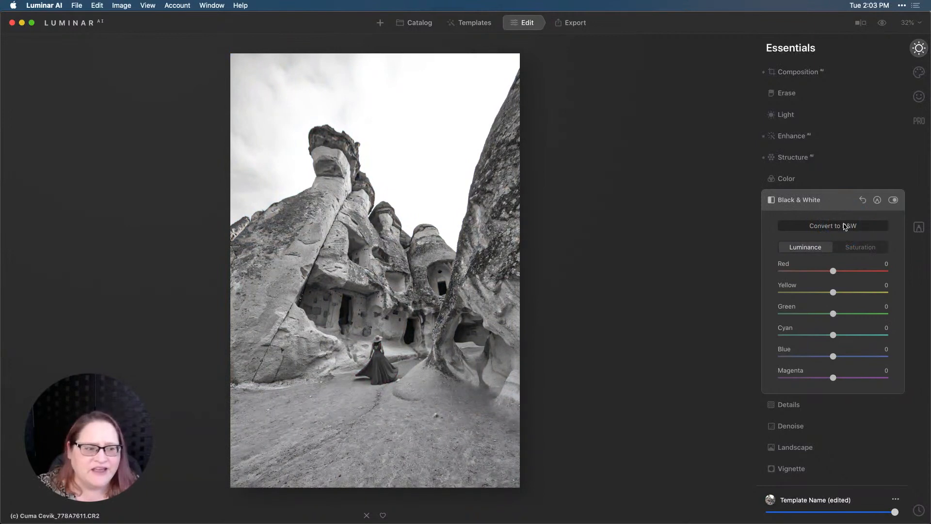
{"action": "left_click", "coordinate": [859, 247]}
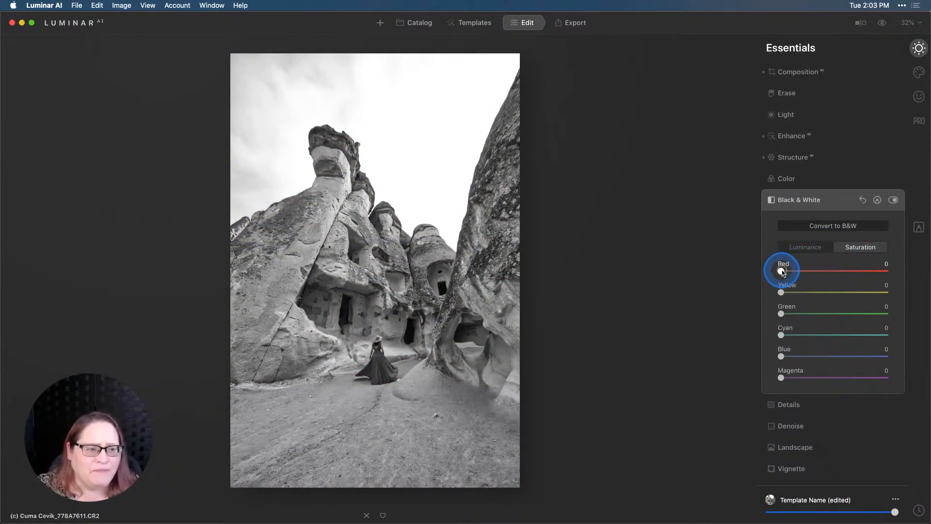
{"action": "left_click_drag", "start_coordinate": [781, 270], "coordinate": [820, 270]}
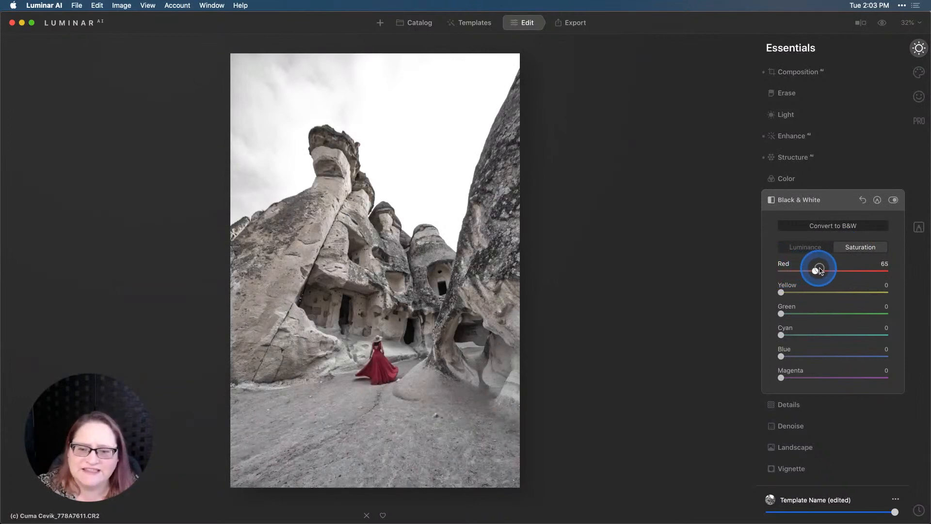
{"action": "left_click_drag", "start_coordinate": [818, 269], "coordinate": [836, 269]}
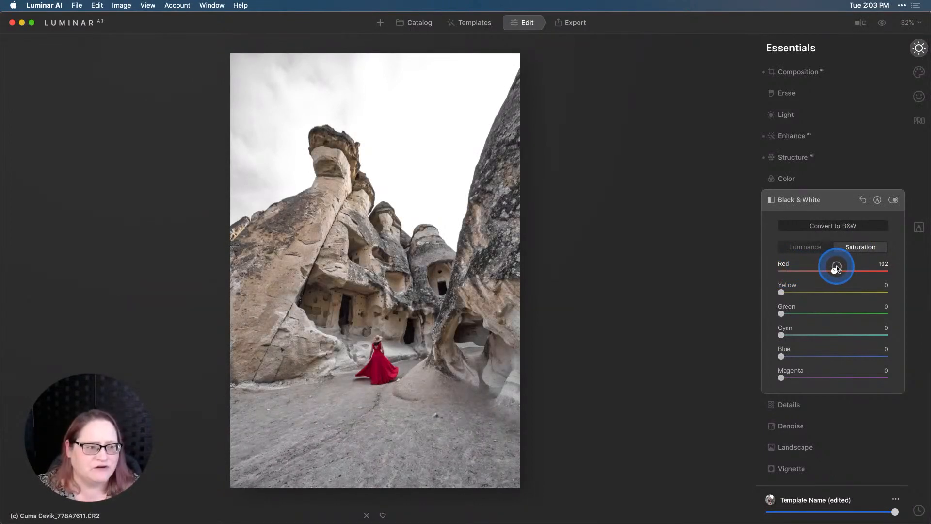
{"action": "left_click_drag", "start_coordinate": [836, 267], "coordinate": [832, 270]}
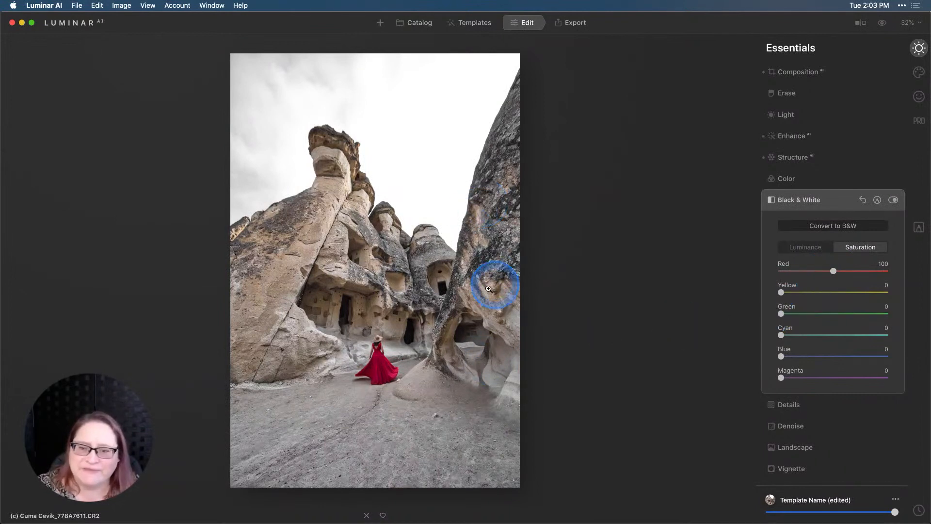
{"action": "mouse_move", "coordinate": [260, 365]}
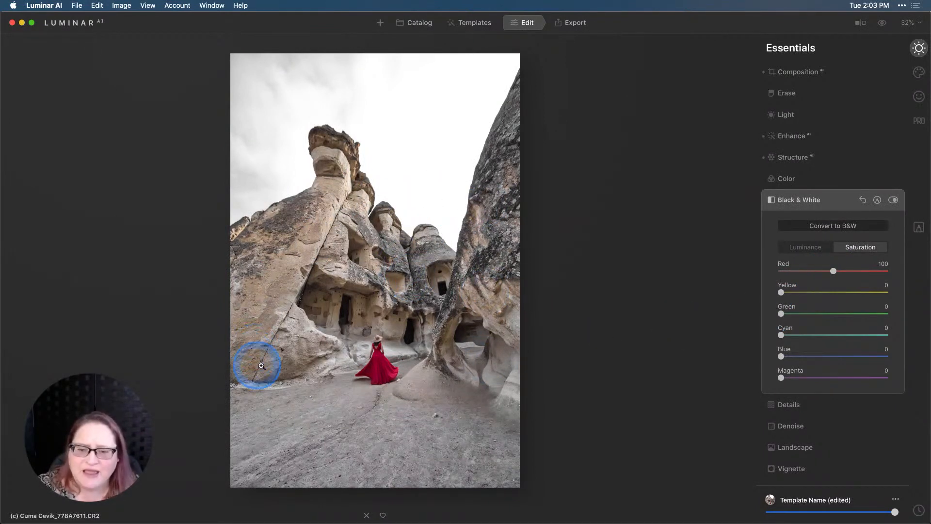
{"action": "mouse_move", "coordinate": [448, 267]}
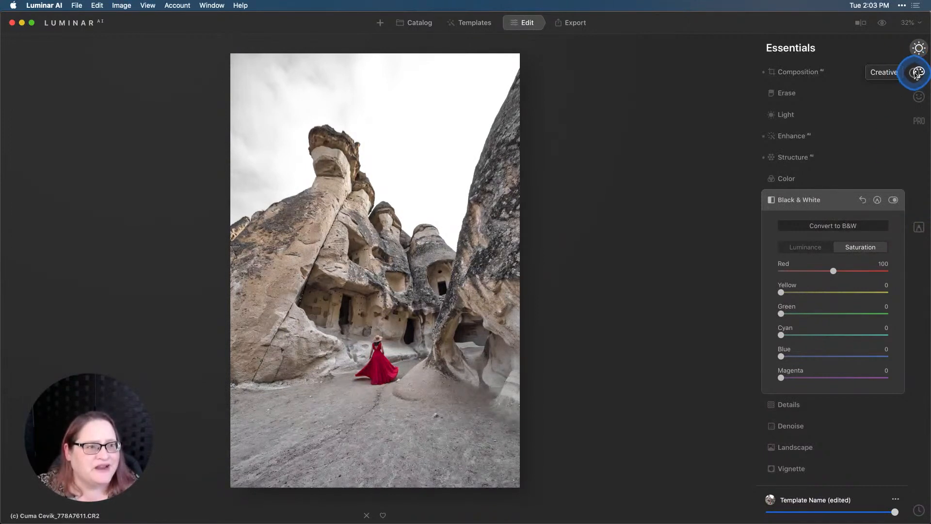
- Swap in the Colorful Sunrise 02 sky from Creative's Sky Selection
{"action": "left_click", "coordinate": [918, 72]}
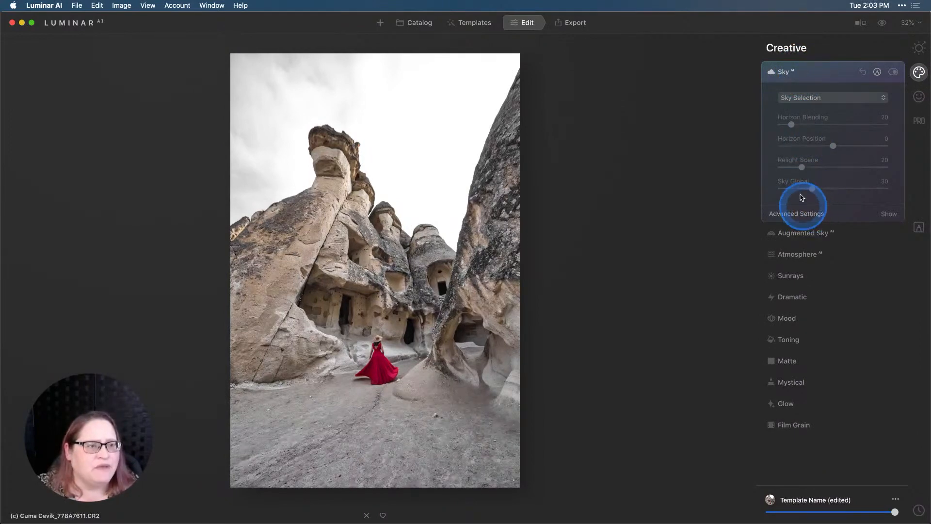
{"action": "left_click", "coordinate": [831, 98]}
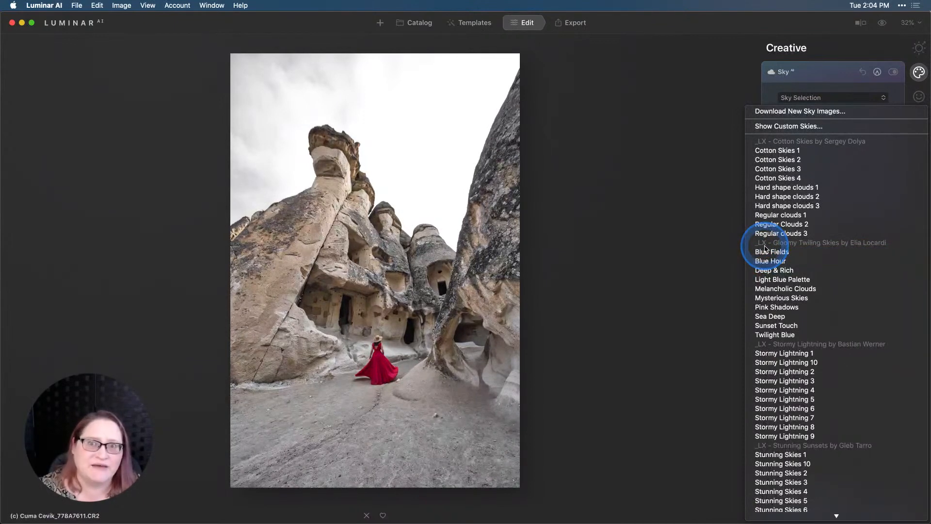
{"action": "scroll", "scroll_direction": "down", "scroll_amount": 3}
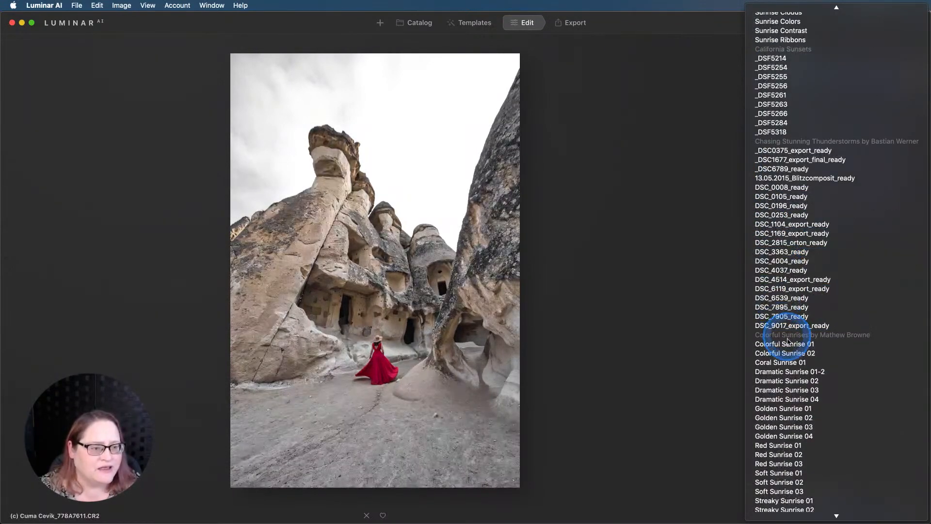
{"action": "left_click", "coordinate": [785, 352]}
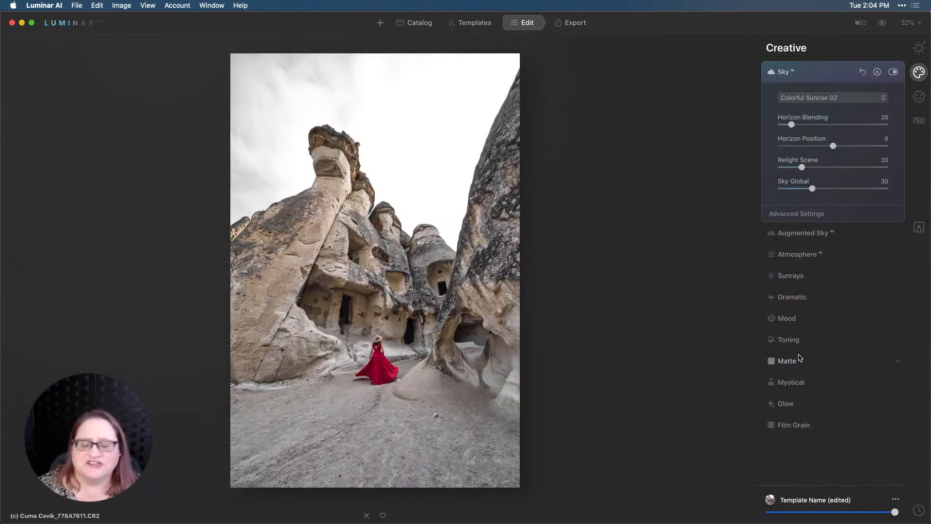
{"action": "left_click", "coordinate": [787, 360]}
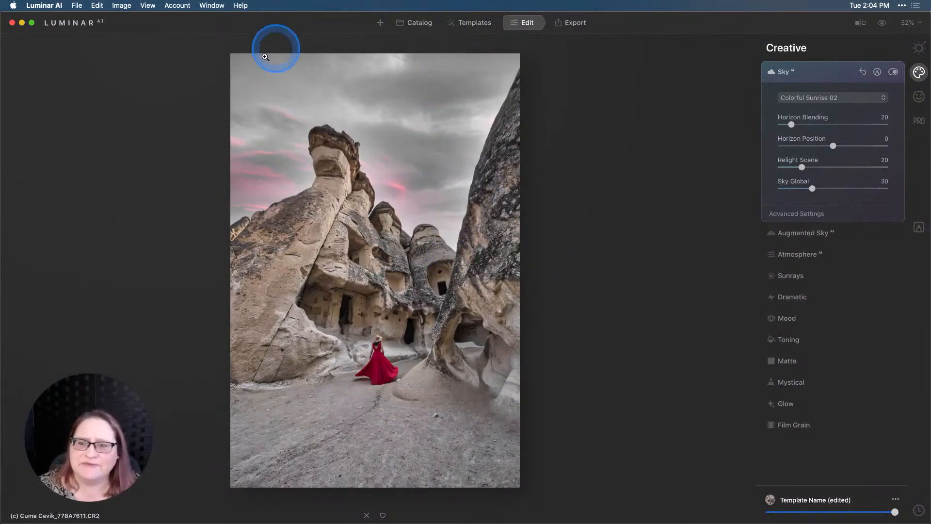
{"action": "mouse_move", "coordinate": [262, 227]}
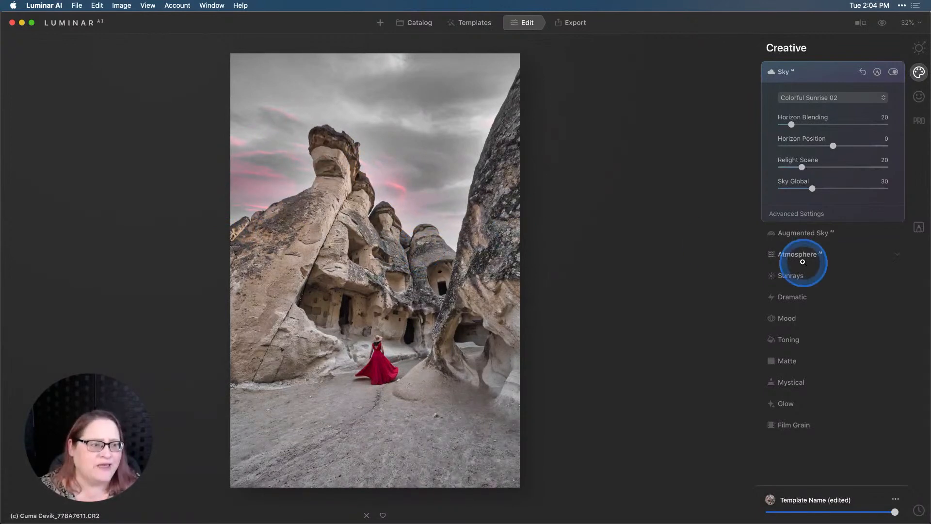
- Add a Basic local mask adjustment with Saturation at -100
{"action": "left_click", "coordinate": [918, 227]}
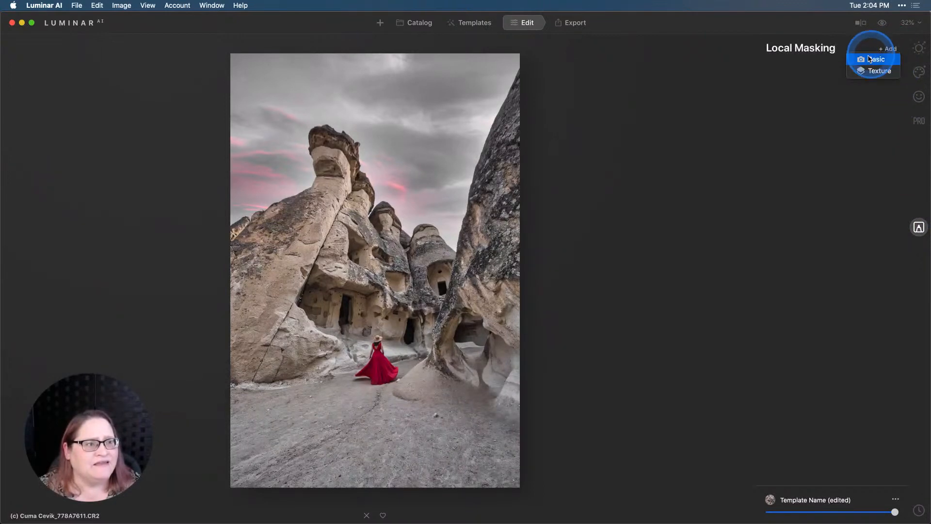
{"action": "left_click", "coordinate": [876, 58]}
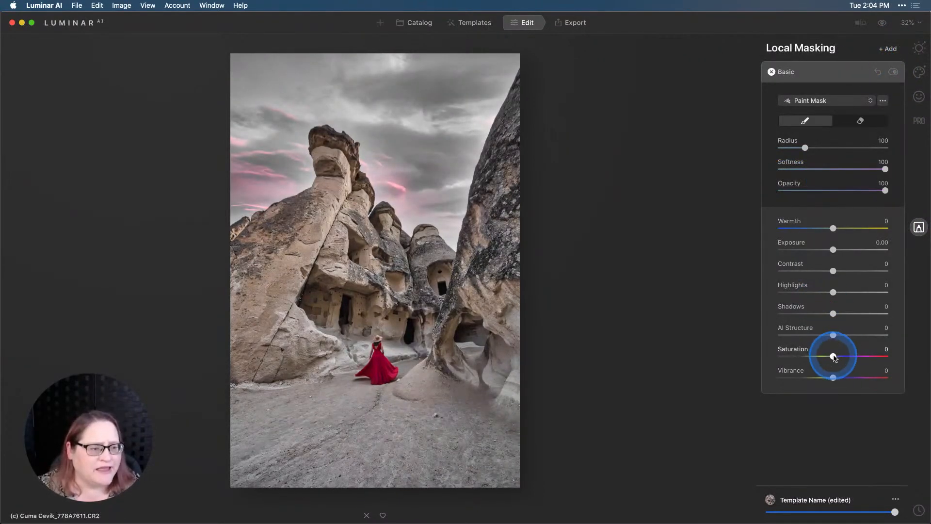
{"action": "left_click_drag", "start_coordinate": [833, 356], "coordinate": [780, 357]}
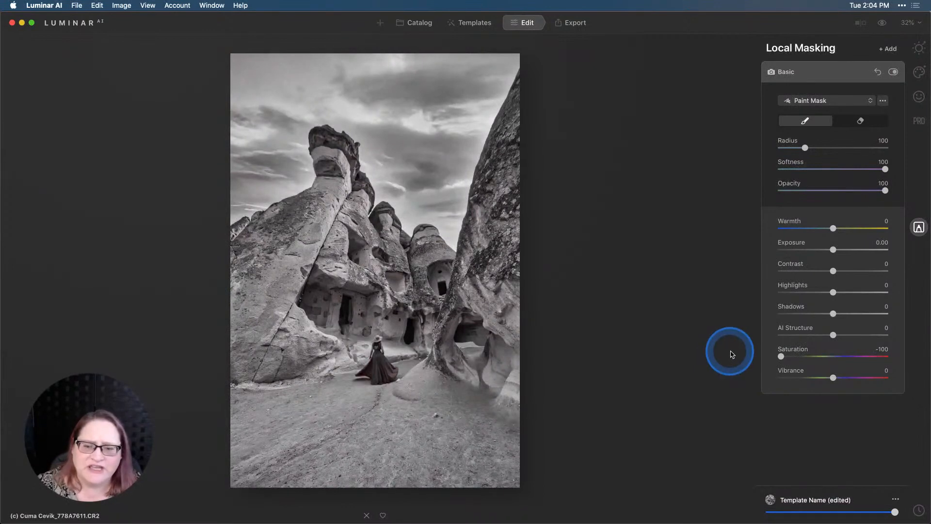
{"action": "left_click", "coordinate": [805, 122]}
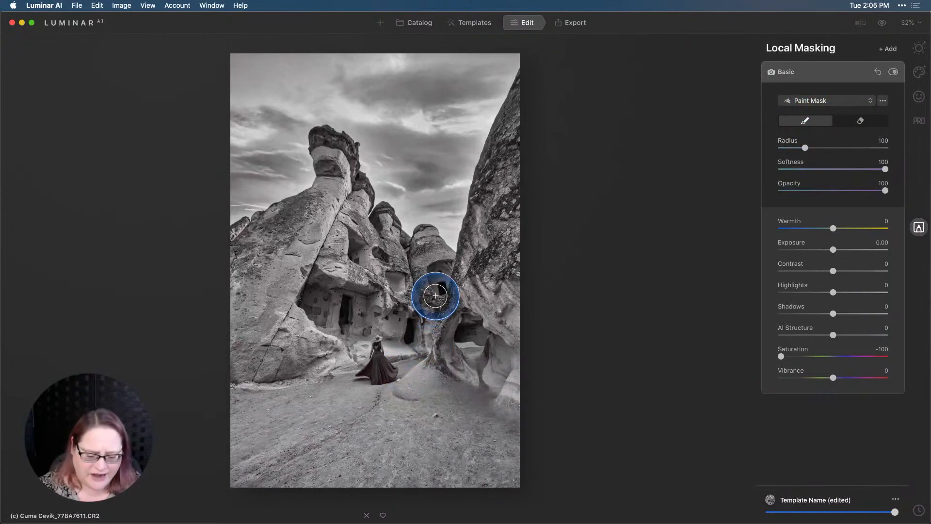
- Enlarge the brush radius and paint the mask over the sky and rocks
{"action": "left_click_drag", "start_coordinate": [804, 147], "coordinate": [833, 147]}
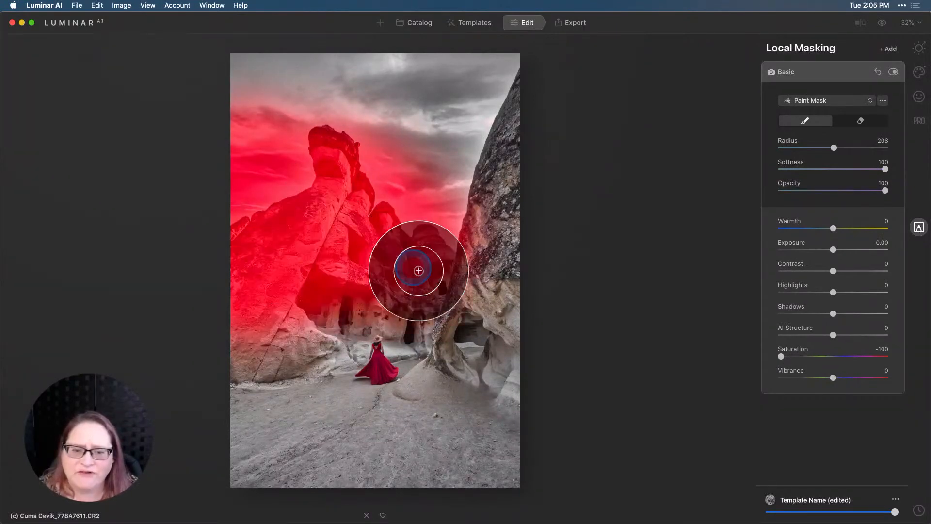
{"action": "left_click_drag", "start_coordinate": [418, 271], "coordinate": [459, 386]}
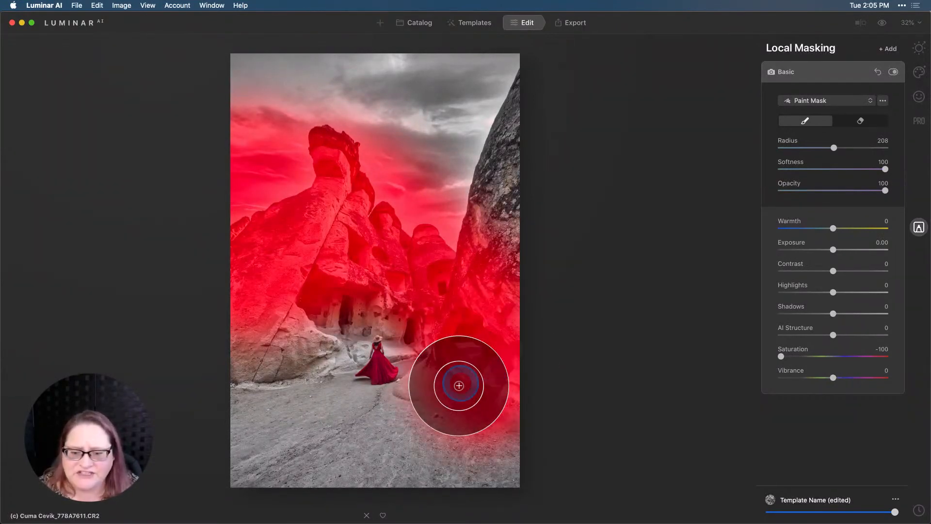
{"action": "left_click_drag", "start_coordinate": [458, 385], "coordinate": [263, 288]}
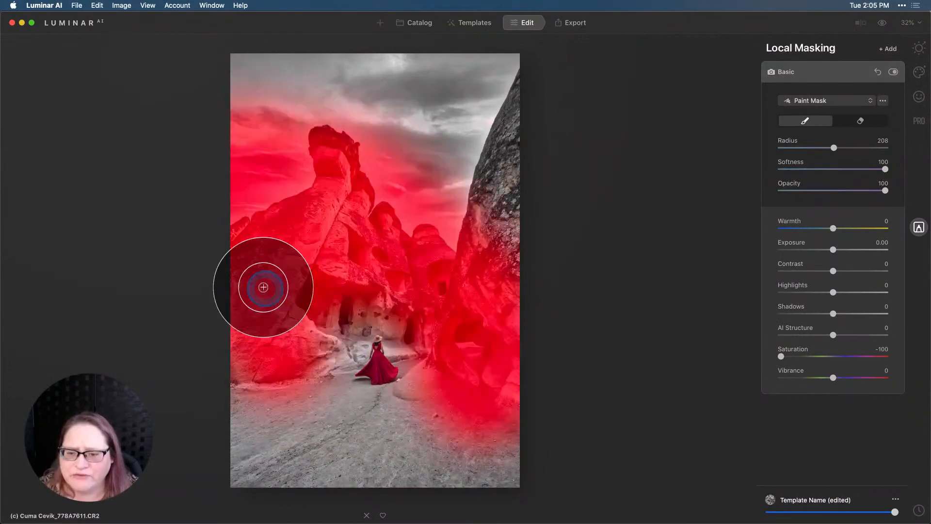
{"action": "left_click_drag", "start_coordinate": [262, 288], "coordinate": [328, 300]}
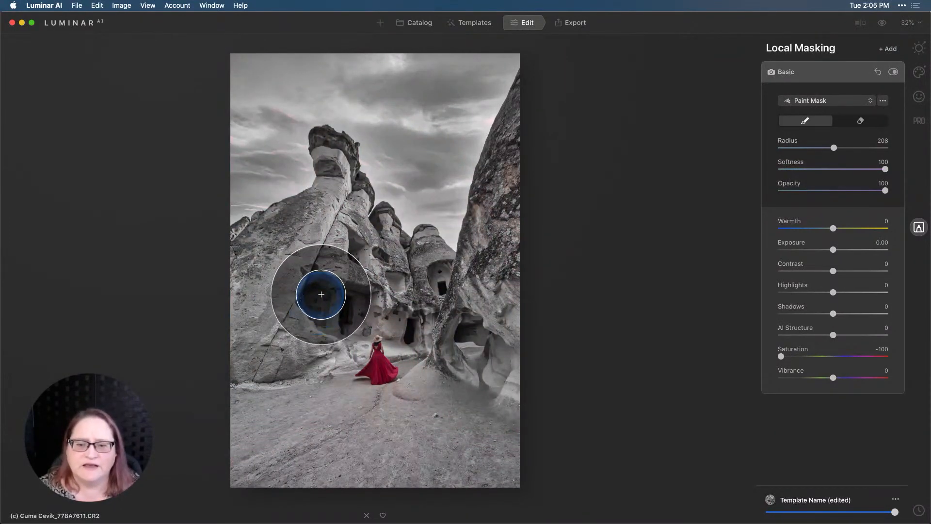
- Paint the desaturation mask over the lower-left foreground sand
{"action": "left_click_drag", "start_coordinate": [321, 294], "coordinate": [446, 315]}
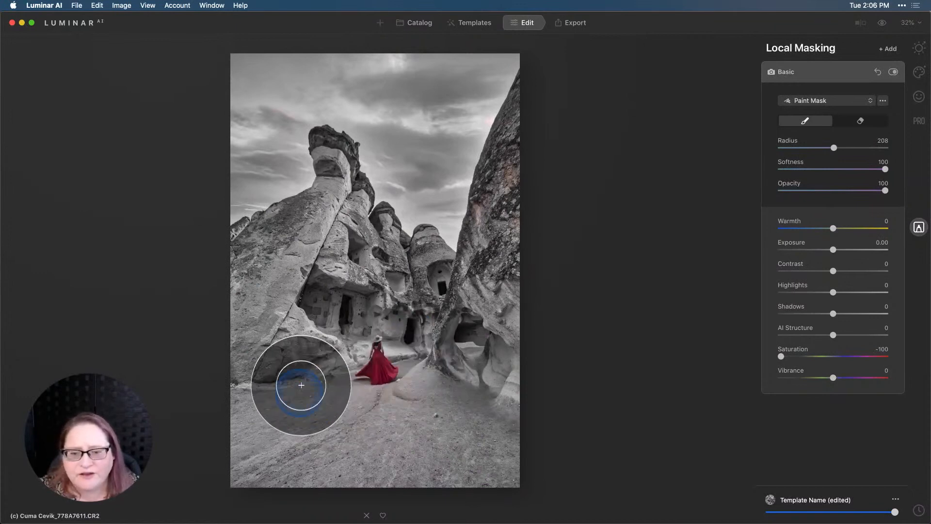
- Mask the ground around the woman and cut the brush size to 100
{"action": "left_click_drag", "start_coordinate": [301, 385], "coordinate": [396, 416]}
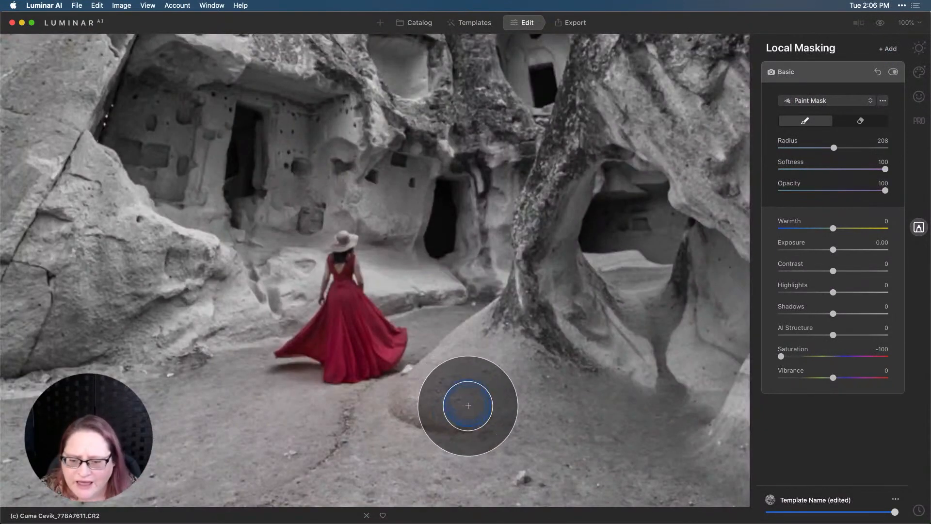
{"action": "mouse_move", "coordinate": [212, 405]}
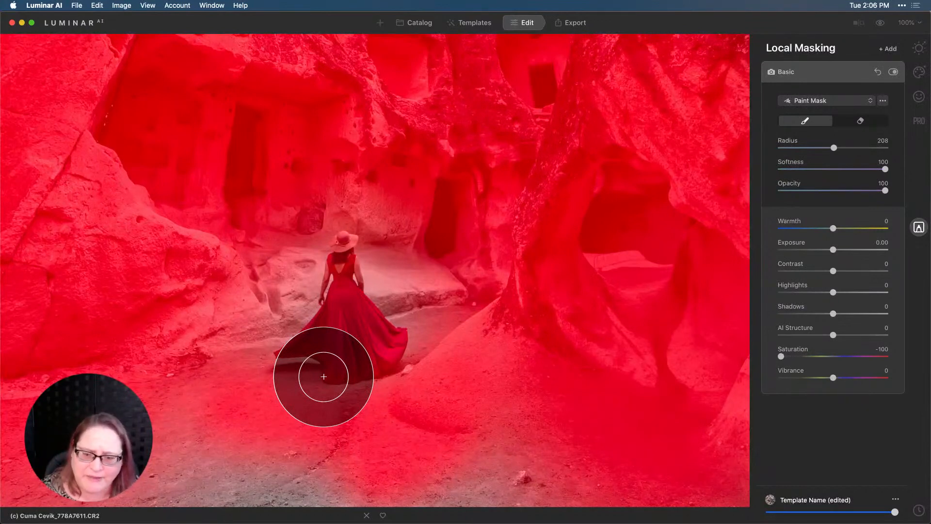
{"action": "left_click_drag", "start_coordinate": [833, 148], "coordinate": [807, 148]}
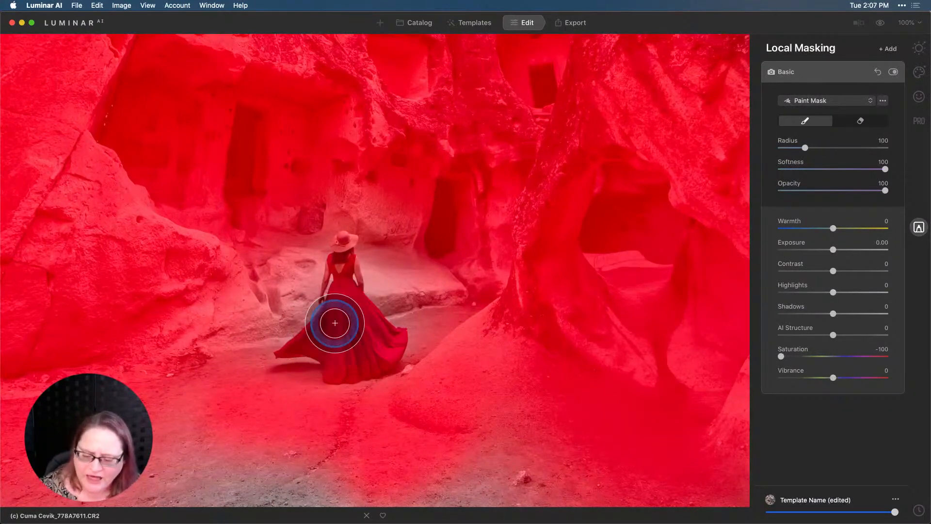
- Erase the mask from the woman's body, dress, shoulders and hat
{"action": "left_click", "coordinate": [860, 121]}
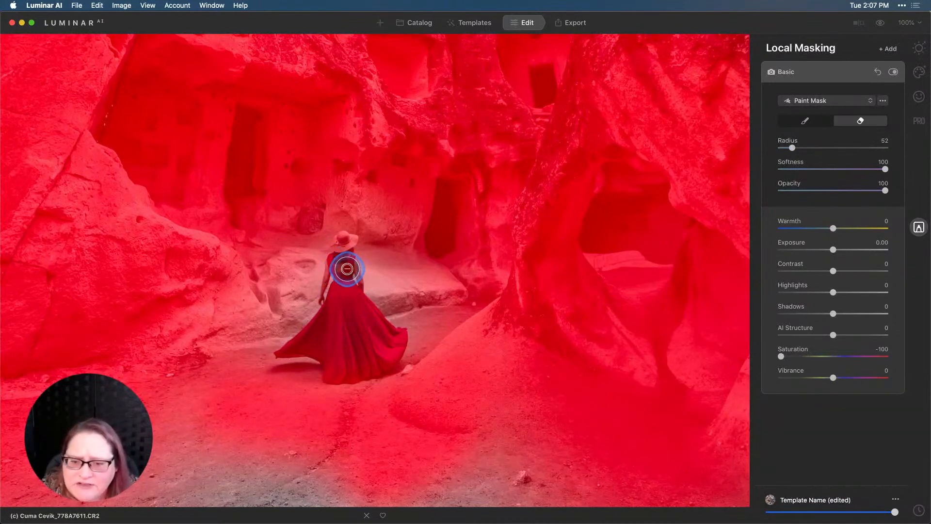
{"action": "left_click_drag", "start_coordinate": [346, 269], "coordinate": [310, 344]}
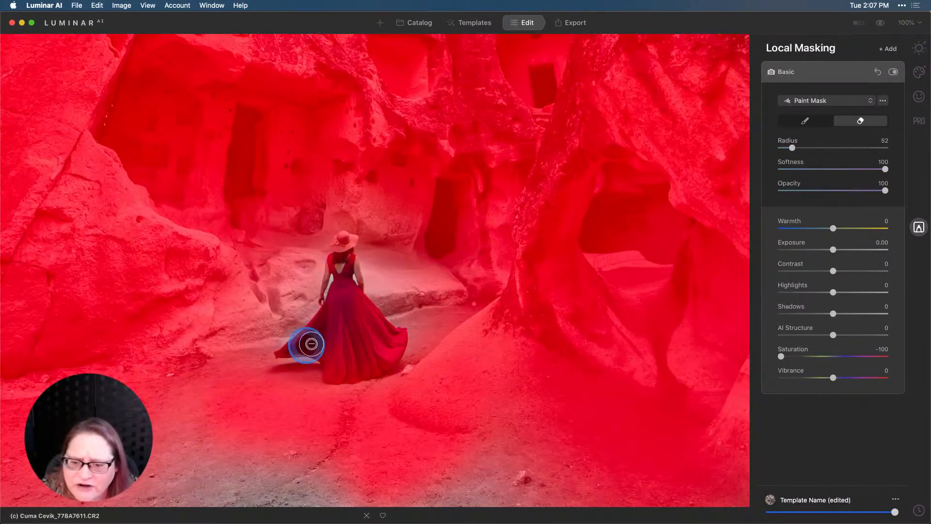
{"action": "left_click_drag", "start_coordinate": [311, 344], "coordinate": [360, 366]}
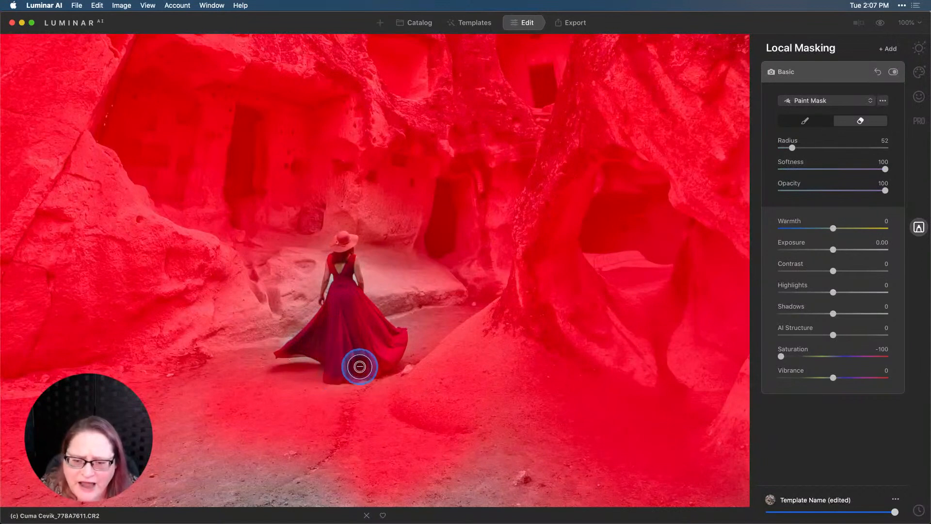
{"action": "left_click_drag", "start_coordinate": [360, 366], "coordinate": [390, 339]}
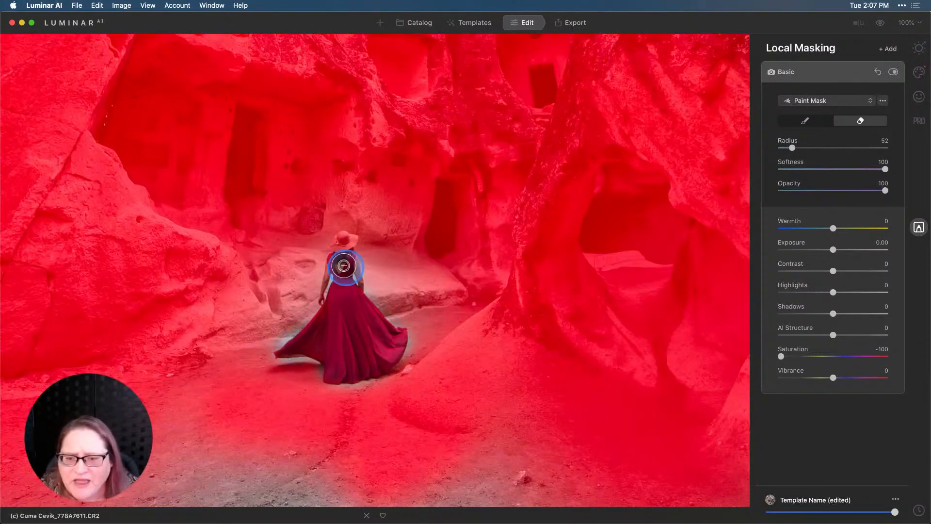
{"action": "left_click_drag", "start_coordinate": [344, 266], "coordinate": [341, 242]}
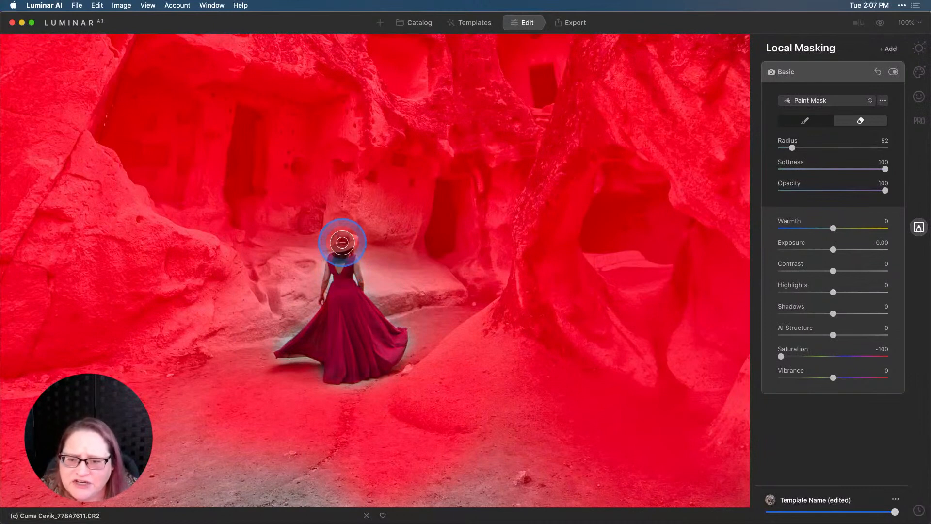
{"action": "left_click_drag", "start_coordinate": [341, 241], "coordinate": [341, 299]}
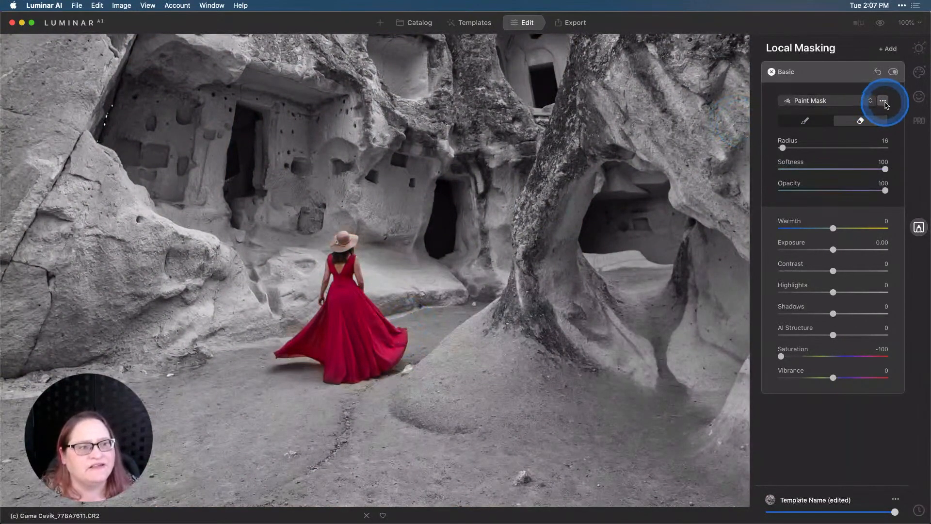
{"action": "left_click", "coordinate": [883, 100]}
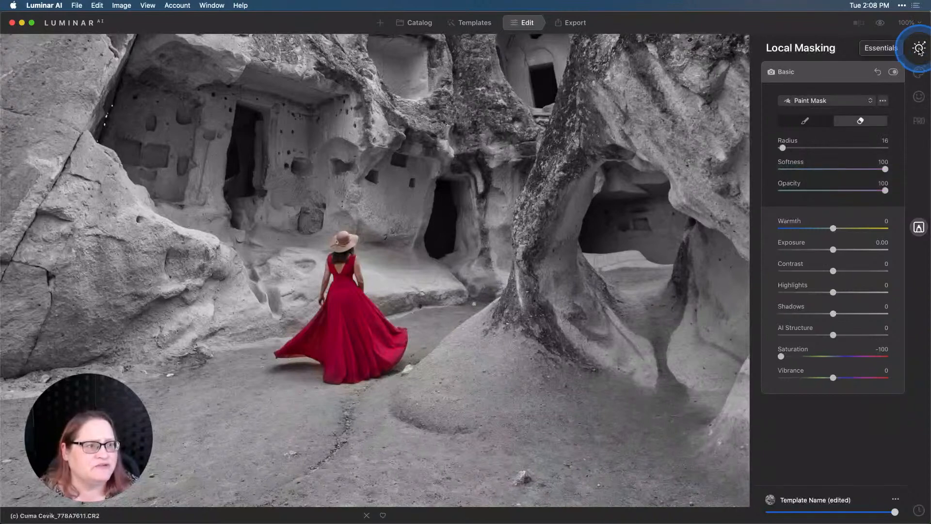
- Return to the Essentials tools and fit the whole photo in view
{"action": "left_click", "coordinate": [879, 47]}
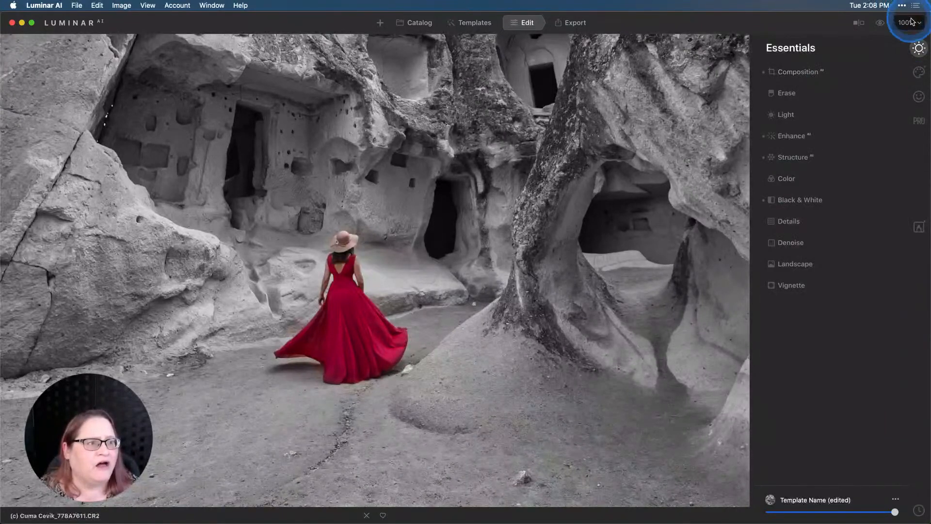
{"action": "left_click", "coordinate": [907, 23]}
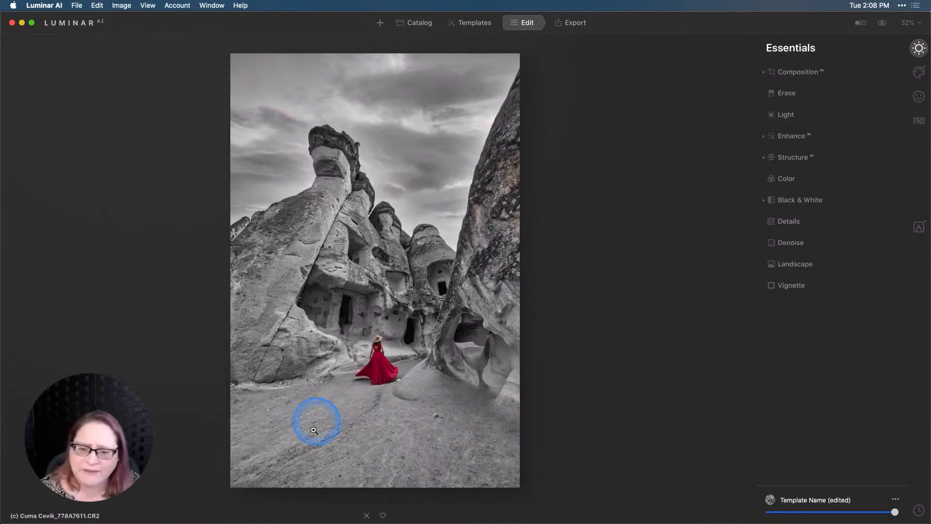
{"action": "mouse_move", "coordinate": [383, 438]}
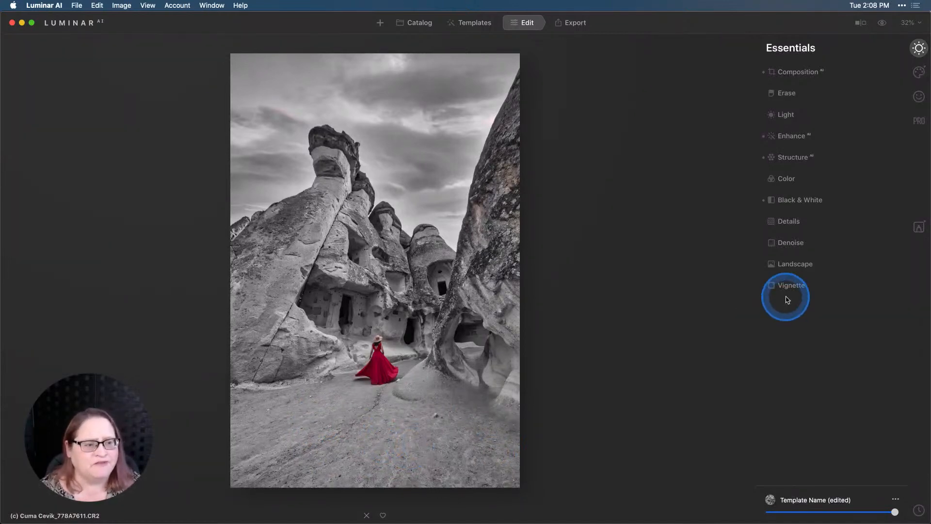
- Add a second Basic local adjustment at -0.89 Exposure, gradient-masked over the foreground
{"action": "left_click", "coordinate": [918, 227]}
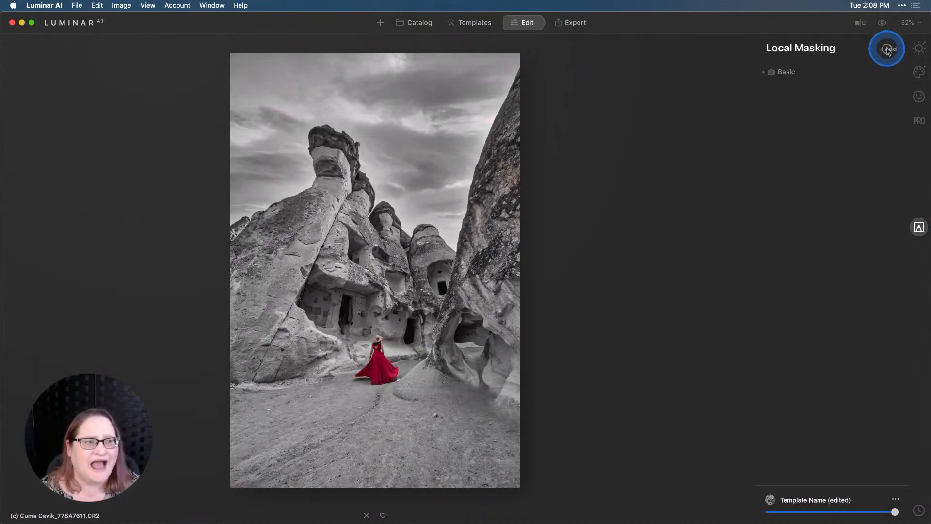
{"action": "left_click", "coordinate": [886, 48]}
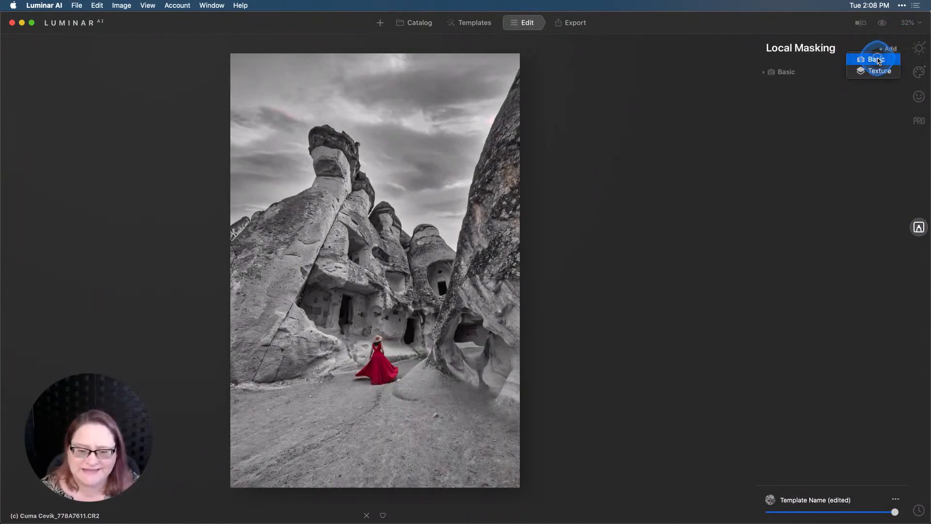
{"action": "left_click", "coordinate": [875, 59]}
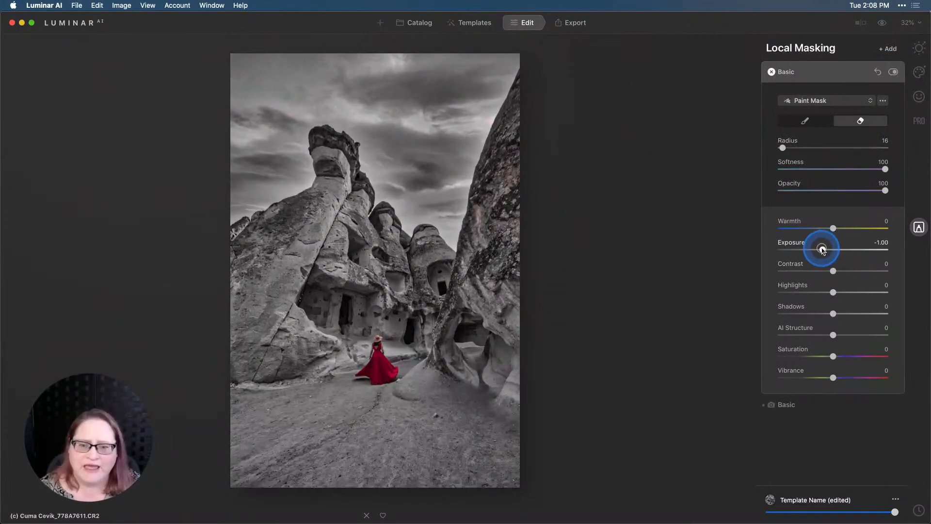
{"action": "left_click_drag", "start_coordinate": [821, 248], "coordinate": [819, 248]}
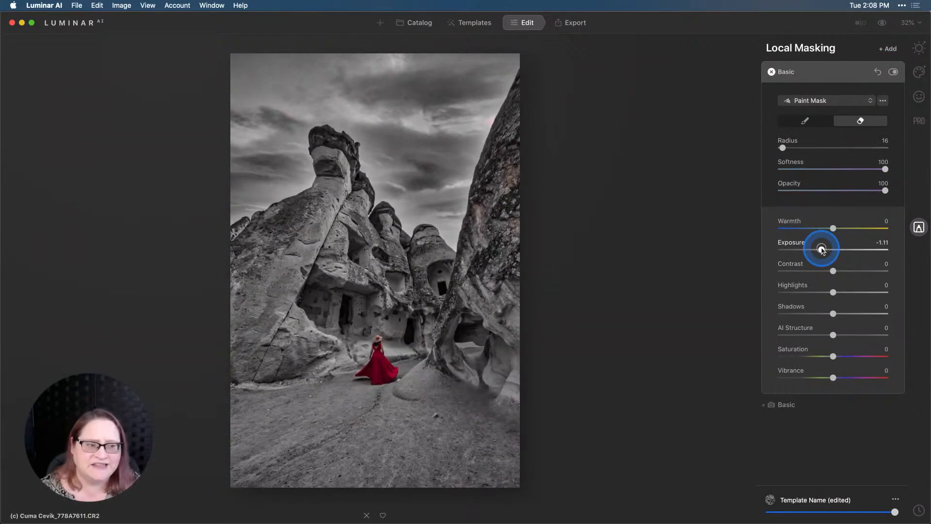
{"action": "left_click_drag", "start_coordinate": [822, 248], "coordinate": [831, 248]}
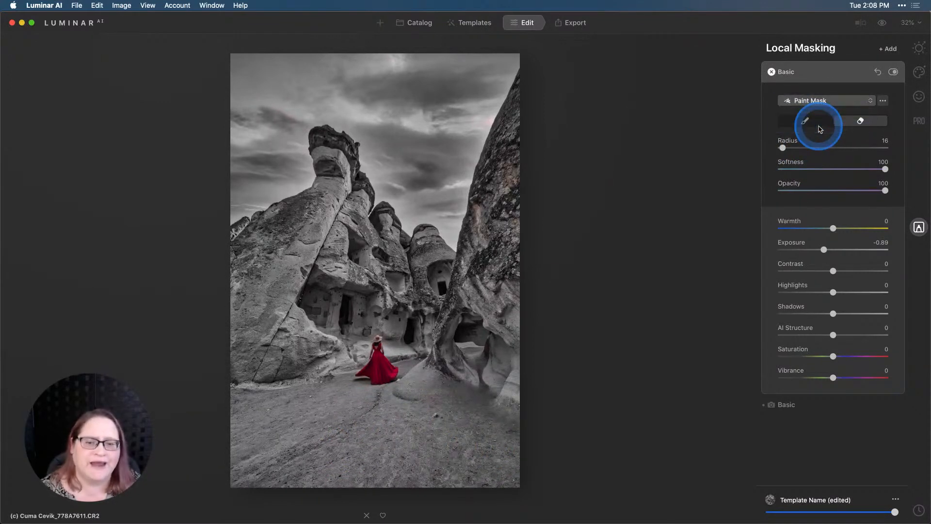
{"action": "left_click", "coordinate": [826, 100]}
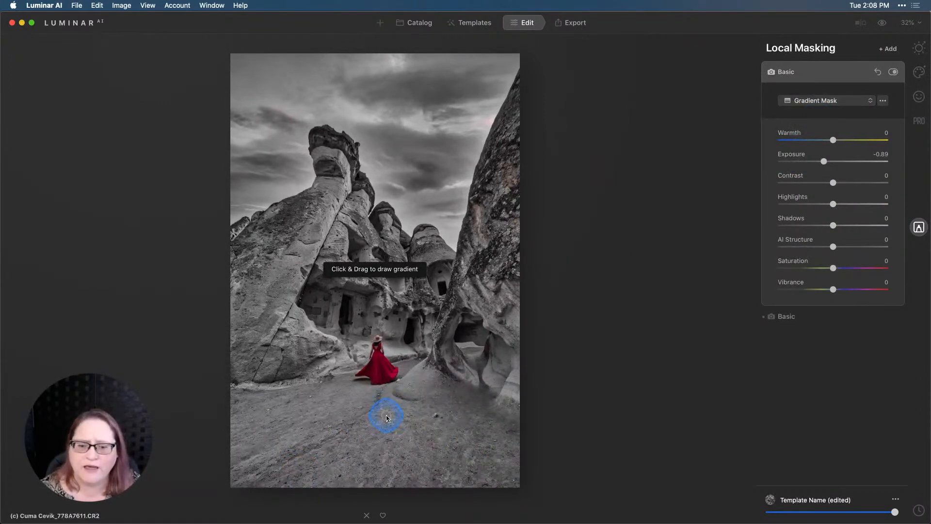
{"action": "left_click_drag", "start_coordinate": [386, 416], "coordinate": [386, 365]}
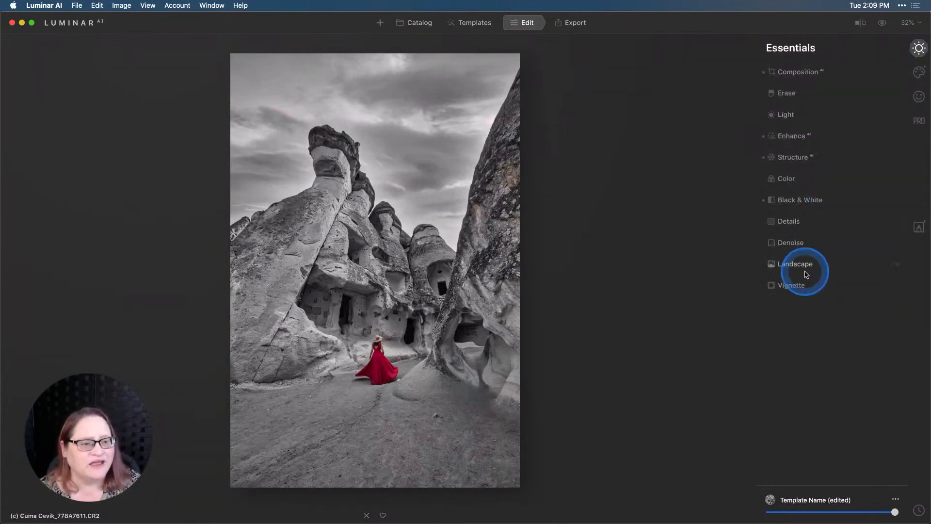
- In Vignette, shrink Size to 0 and reveal the Advanced Settings
{"action": "left_click", "coordinate": [792, 285]}
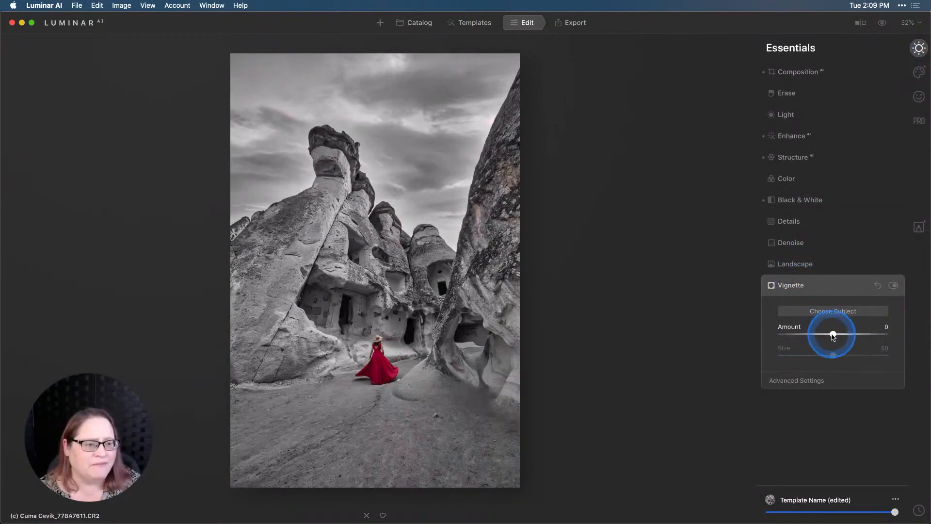
{"action": "left_click_drag", "start_coordinate": [832, 333], "coordinate": [780, 333]}
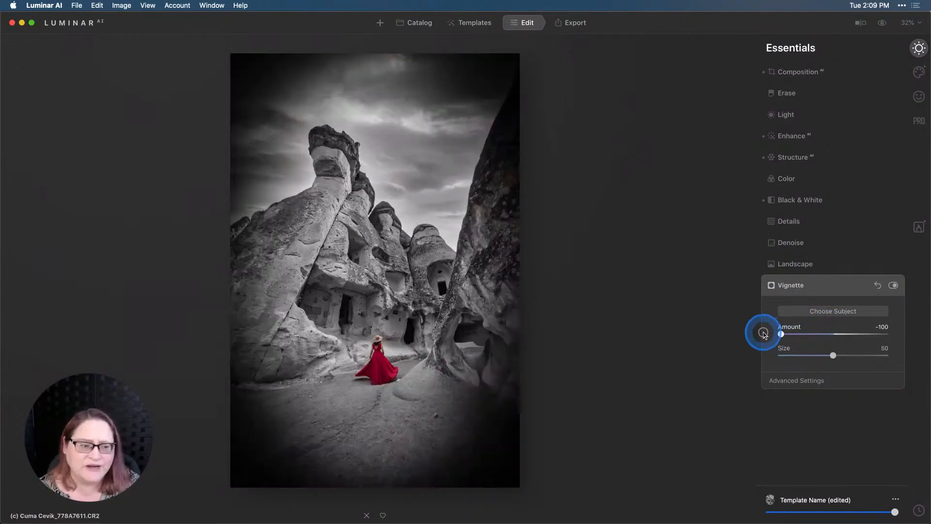
{"action": "left_click_drag", "start_coordinate": [832, 355], "coordinate": [805, 355]}
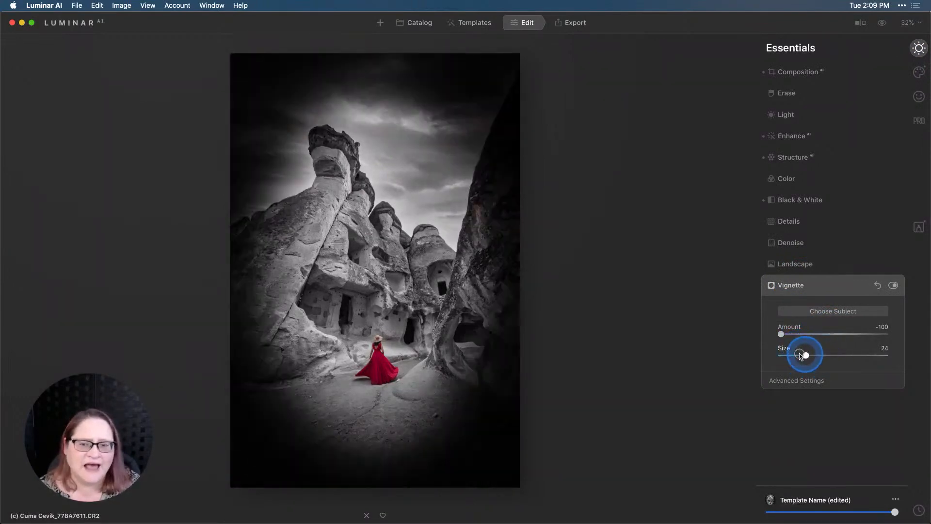
{"action": "left_click_drag", "start_coordinate": [805, 354], "coordinate": [781, 355]}
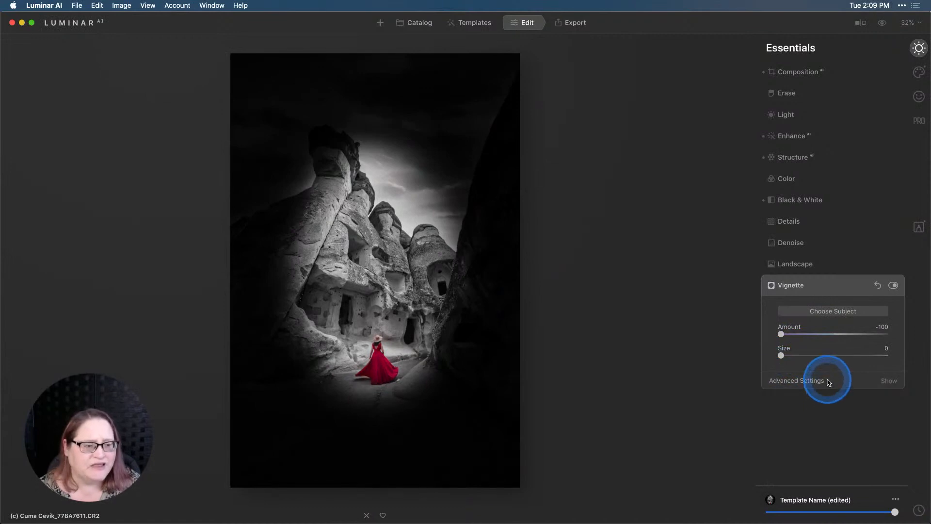
{"action": "left_click", "coordinate": [796, 380]}
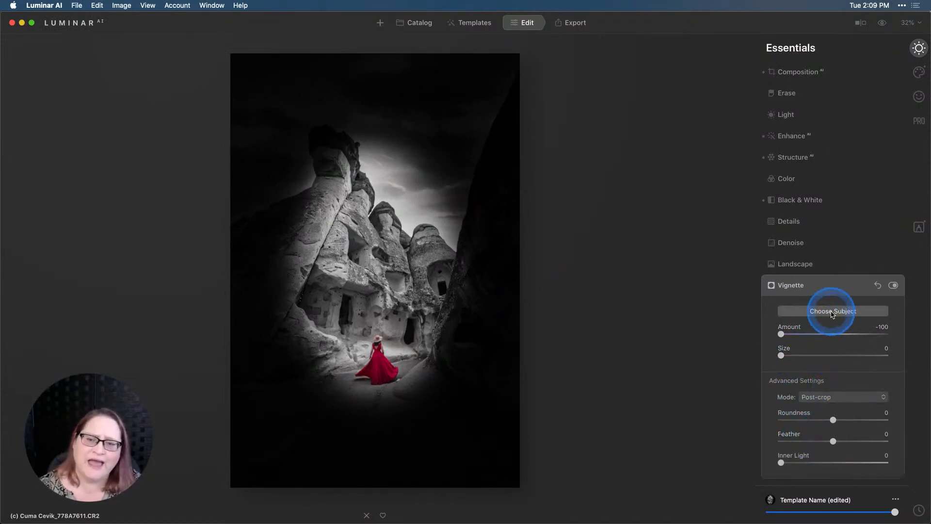
{"action": "left_click", "coordinate": [831, 310]}
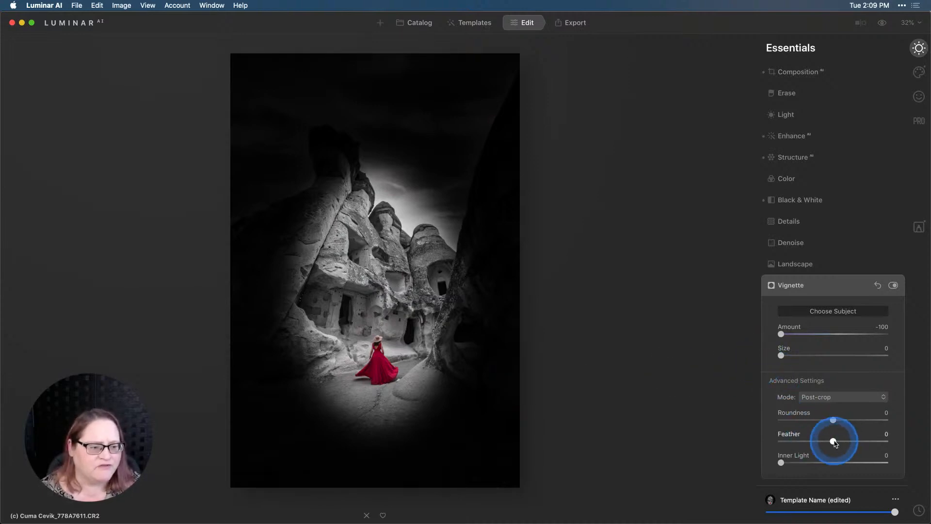
- Set vignette Feather to 46, Inner Light to 10 and Amount to -45
{"action": "left_click_drag", "start_coordinate": [833, 441], "coordinate": [856, 440]}
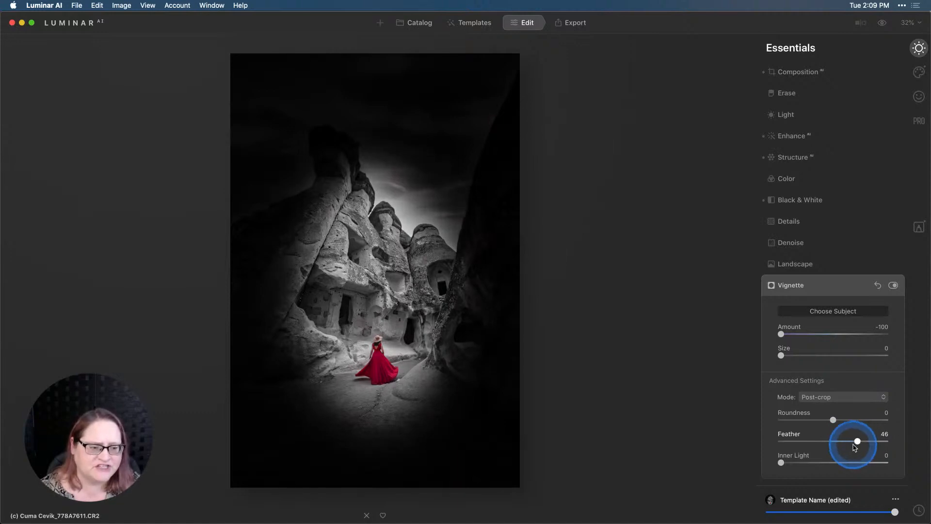
{"action": "left_click_drag", "start_coordinate": [781, 462], "coordinate": [790, 462]}
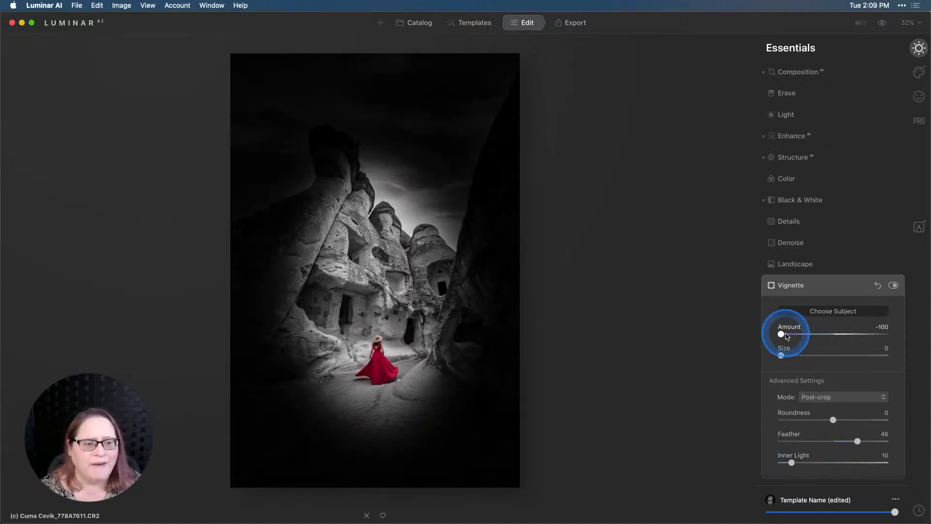
{"action": "left_click_drag", "start_coordinate": [780, 333], "coordinate": [824, 331]}
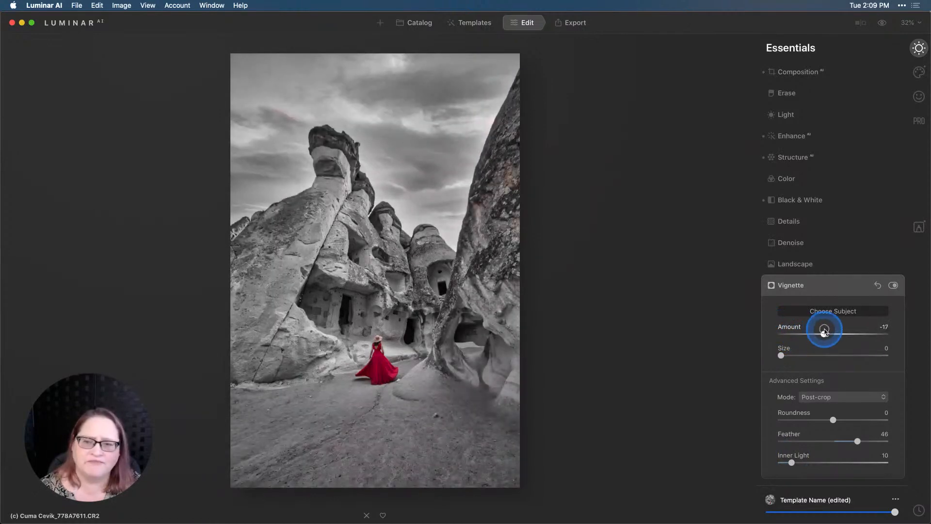
{"action": "left_click_drag", "start_coordinate": [824, 330], "coordinate": [812, 330]}
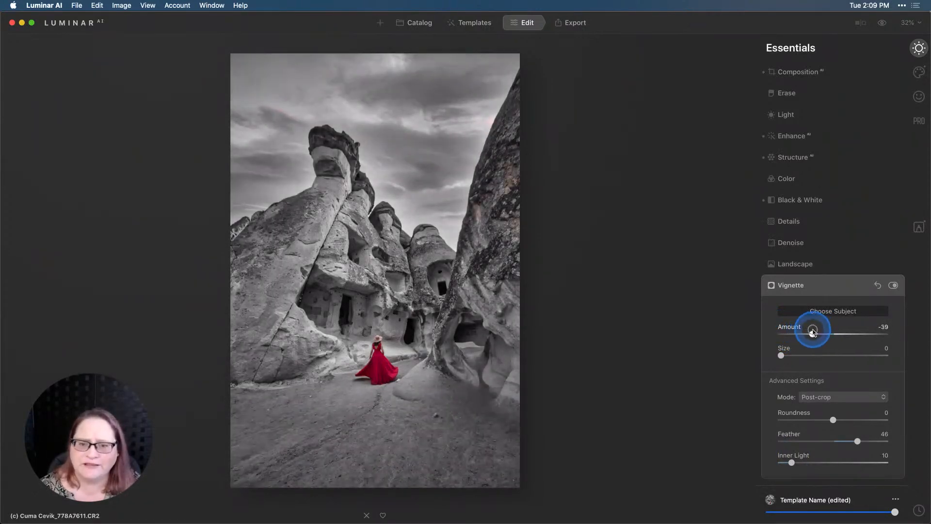
{"action": "left_click_drag", "start_coordinate": [814, 331], "coordinate": [810, 331]}
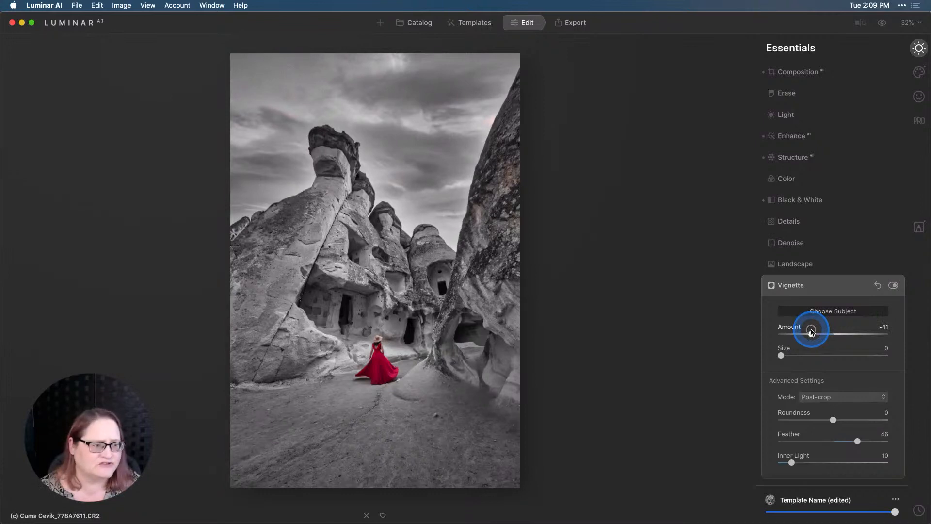
{"action": "left_click_drag", "start_coordinate": [812, 331], "coordinate": [808, 333]}
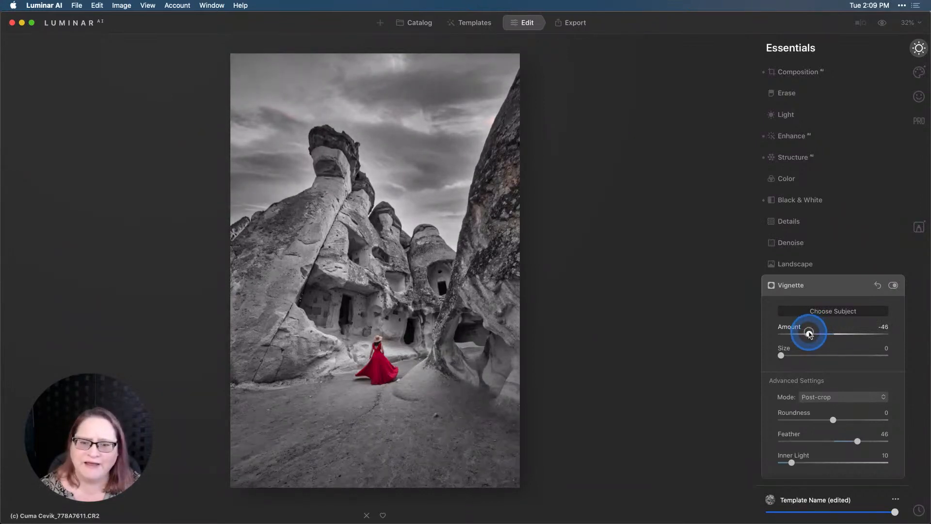
{"action": "left_click_drag", "start_coordinate": [809, 333], "coordinate": [812, 333]}
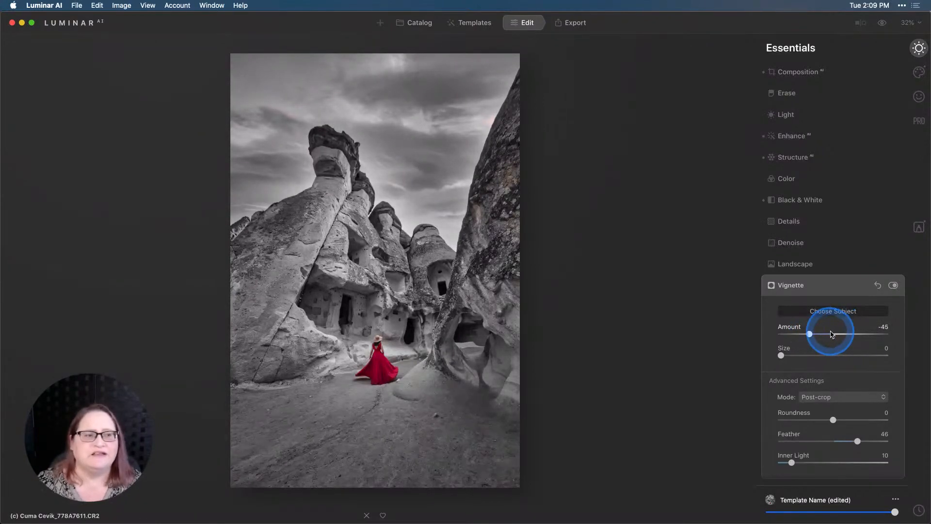
{"action": "left_click", "coordinate": [883, 23]}
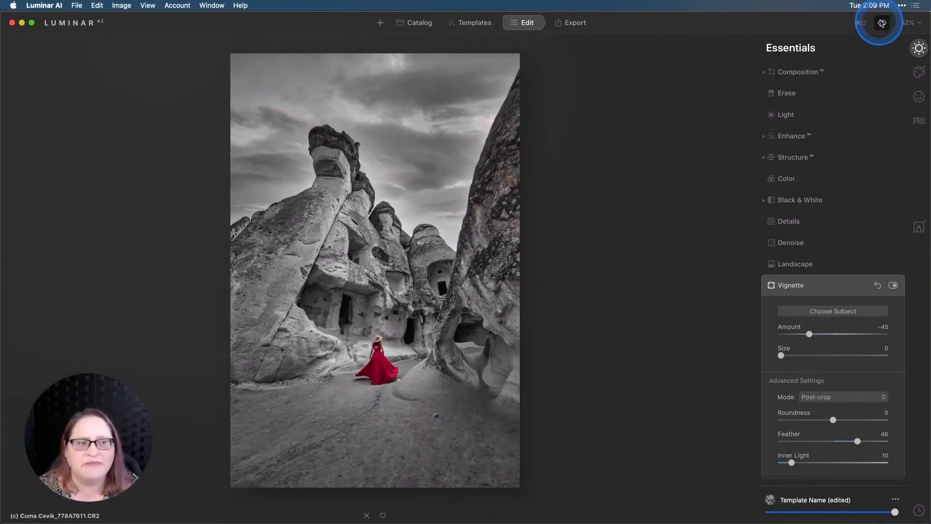
- Compare against the original, then expand Black & White showing red Saturation at 100
{"action": "left_click", "coordinate": [881, 23]}
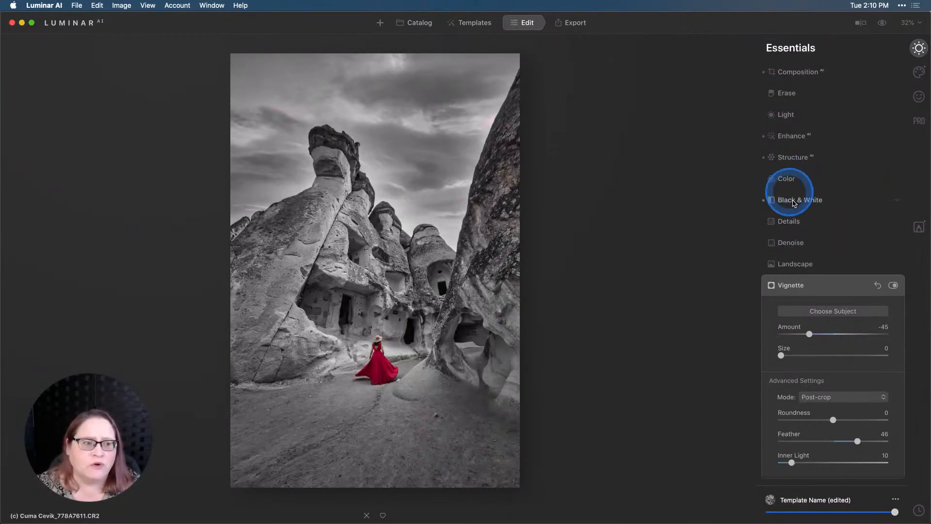
{"action": "left_click", "coordinate": [799, 200]}
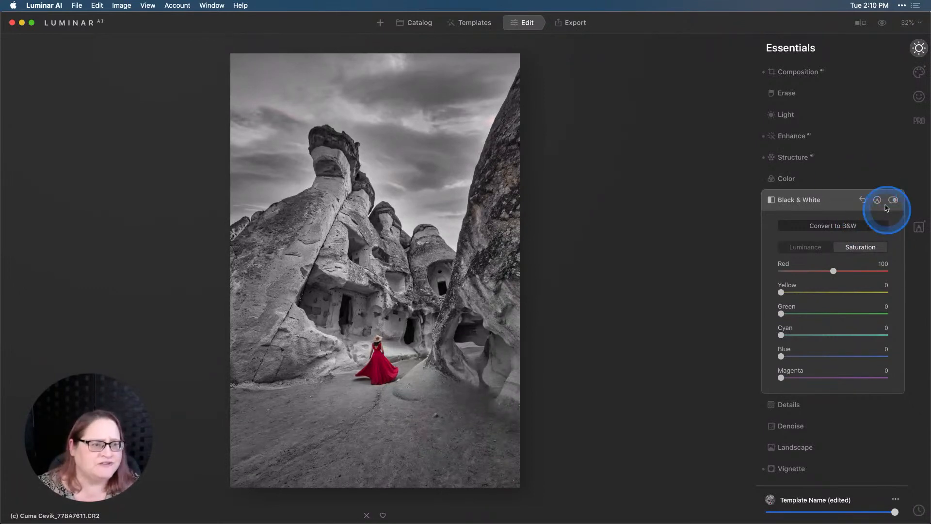
{"action": "mouse_move", "coordinate": [918, 228]}
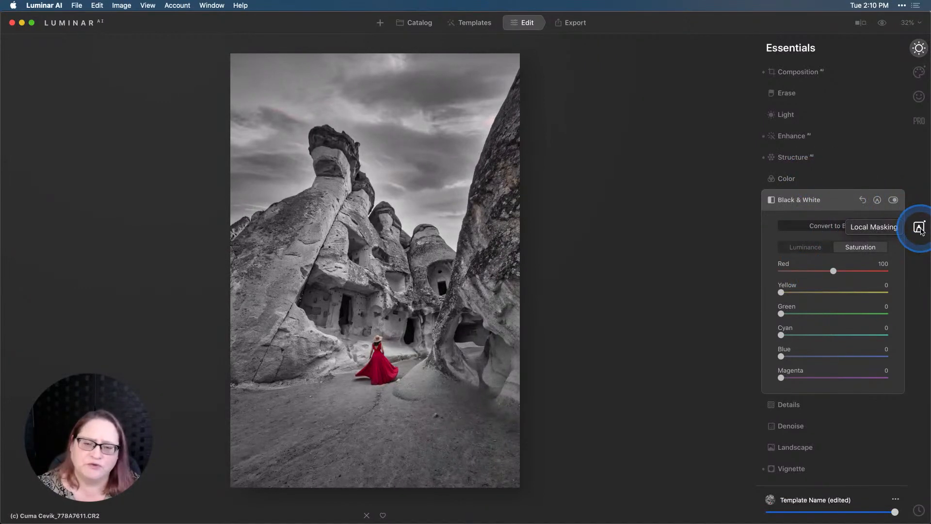
- Go from Local Masking back to Essentials and expand Color with its HSL section
{"action": "left_click", "coordinate": [918, 227]}
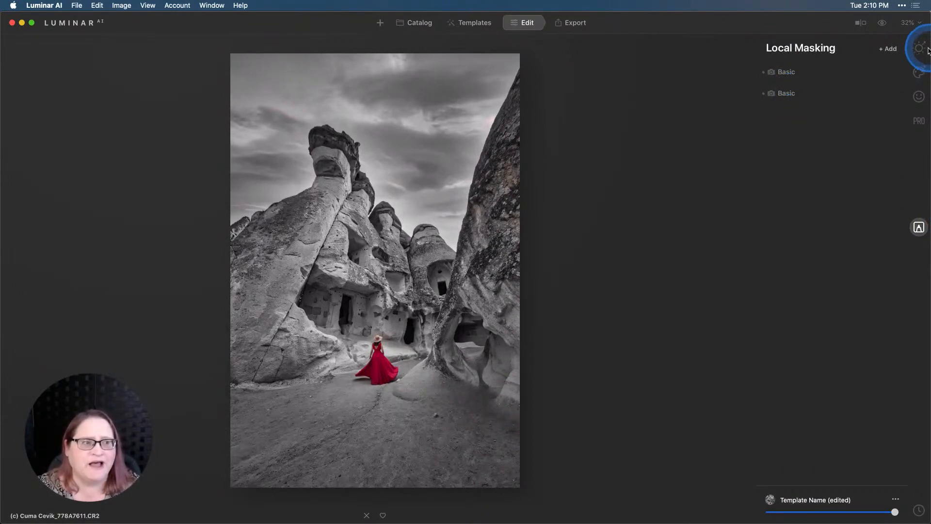
{"action": "left_click", "coordinate": [918, 48]}
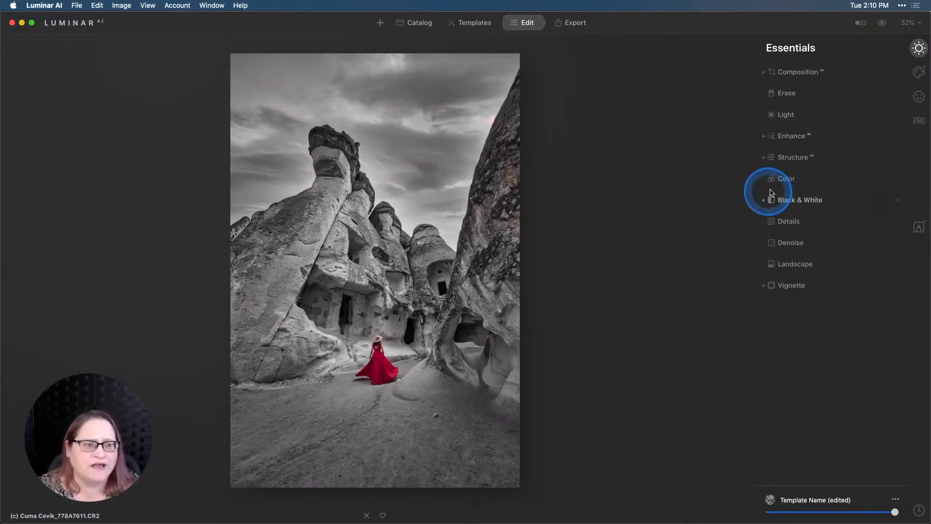
{"action": "left_click", "coordinate": [786, 178]}
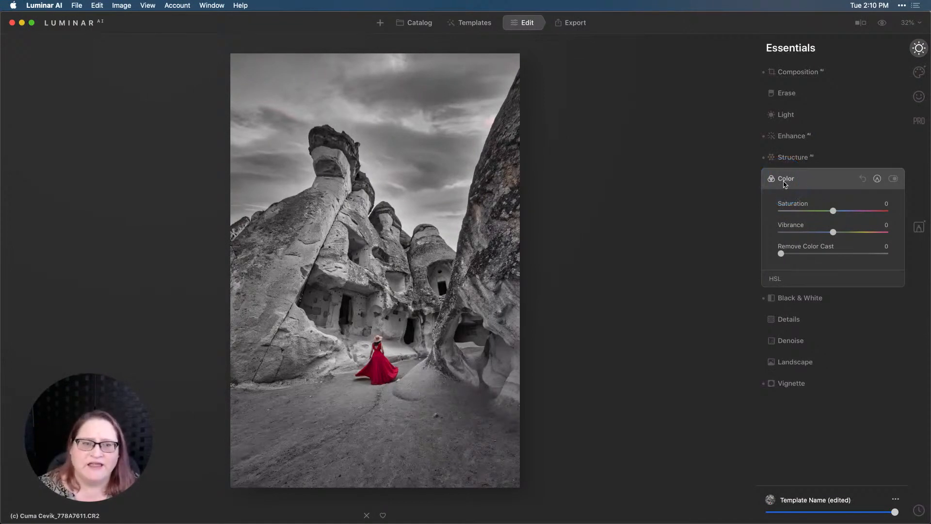
{"action": "left_click", "coordinate": [884, 179]}
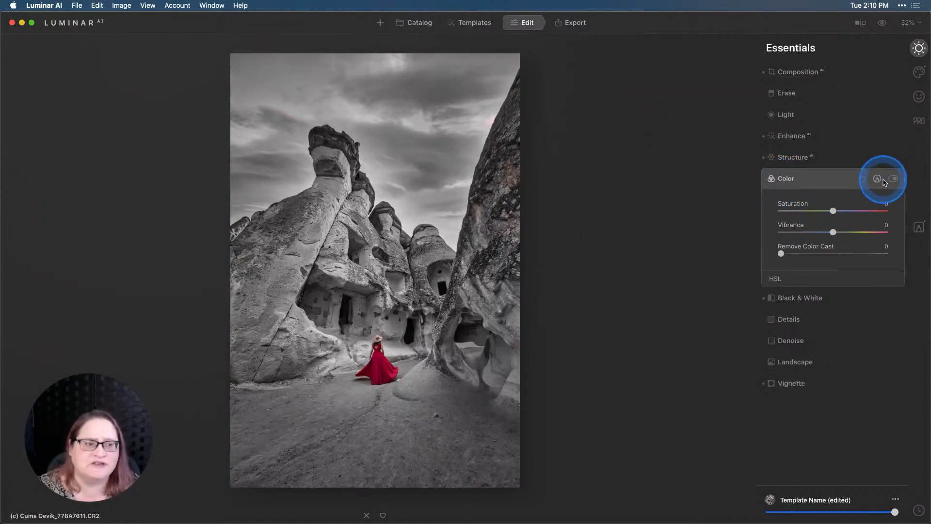
{"action": "left_click", "coordinate": [775, 278]}
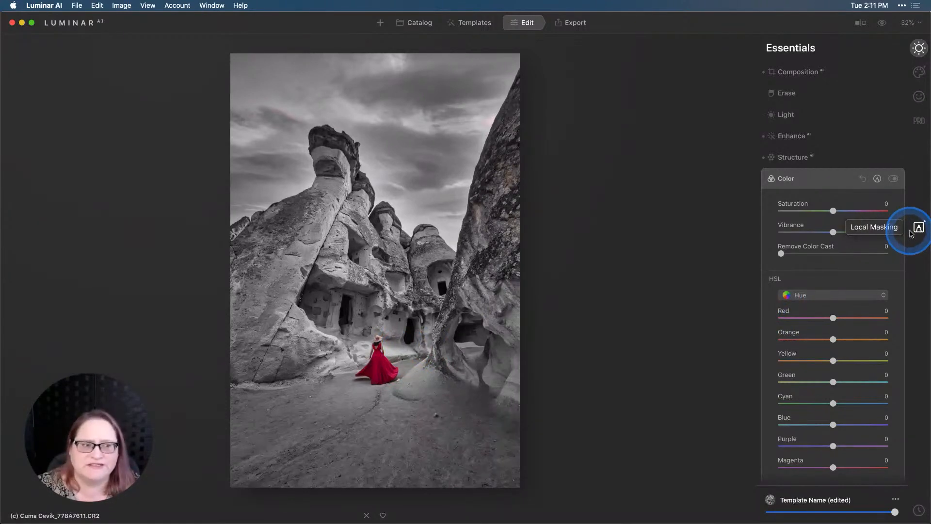
{"action": "left_click", "coordinate": [786, 178]}
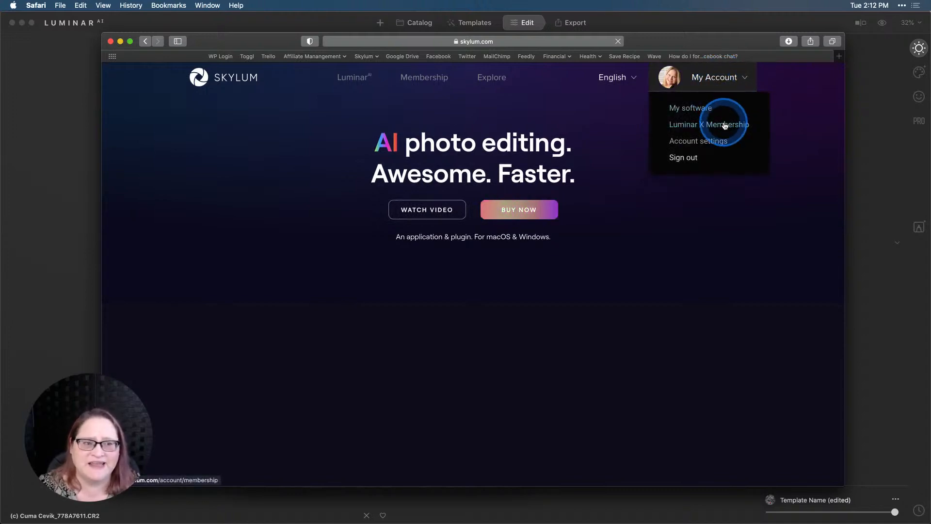
- Open the Luminar X Membership page and scroll down to the Creative Assets Looks
{"action": "left_click", "coordinate": [708, 125]}
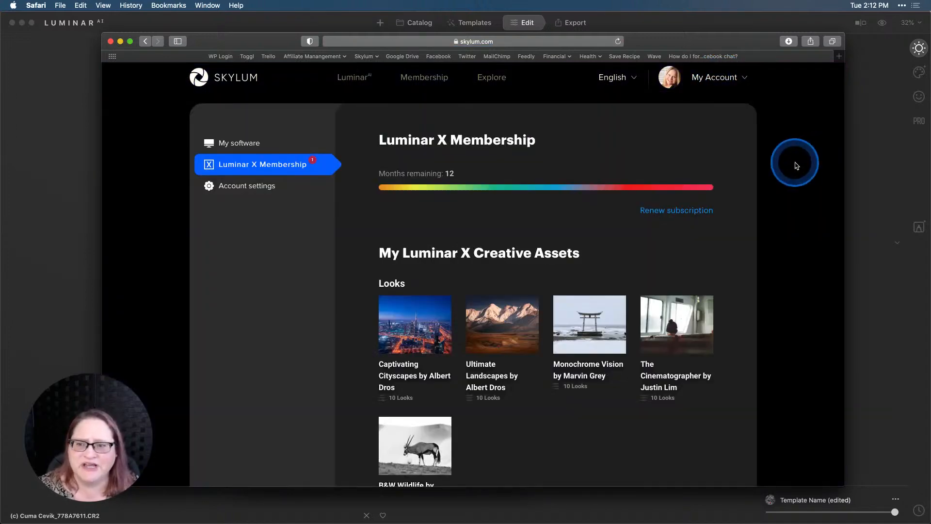
{"action": "scroll", "scroll_direction": "down", "scroll_amount": 3}
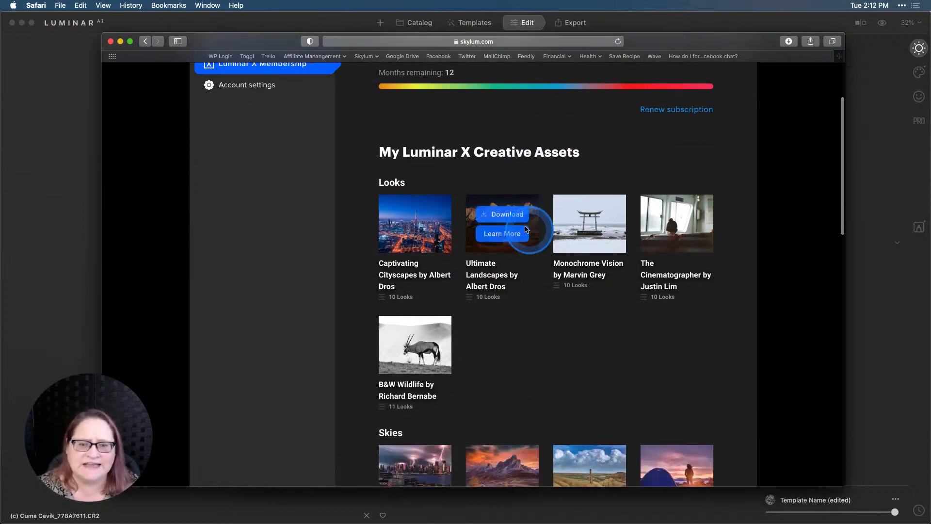
{"action": "scroll", "scroll_direction": "down", "scroll_amount": 3}
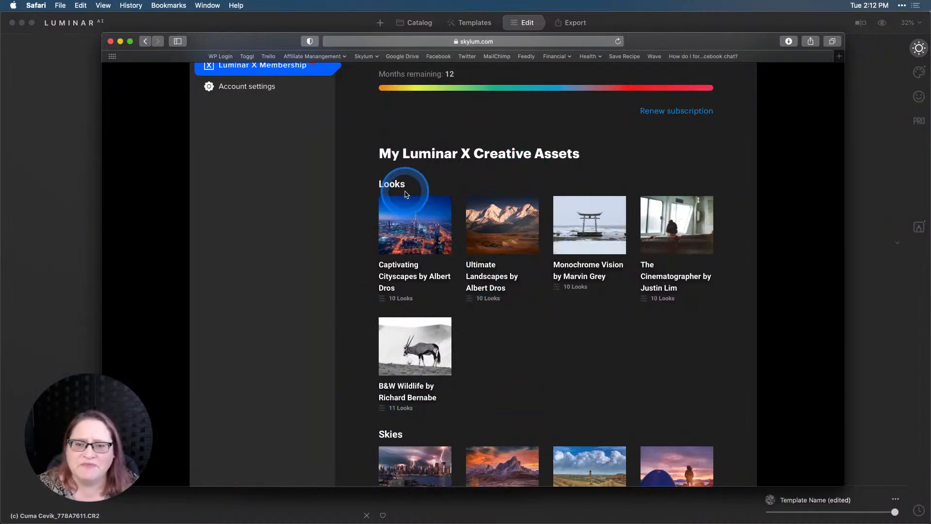
{"action": "mouse_move", "coordinate": [415, 225]}
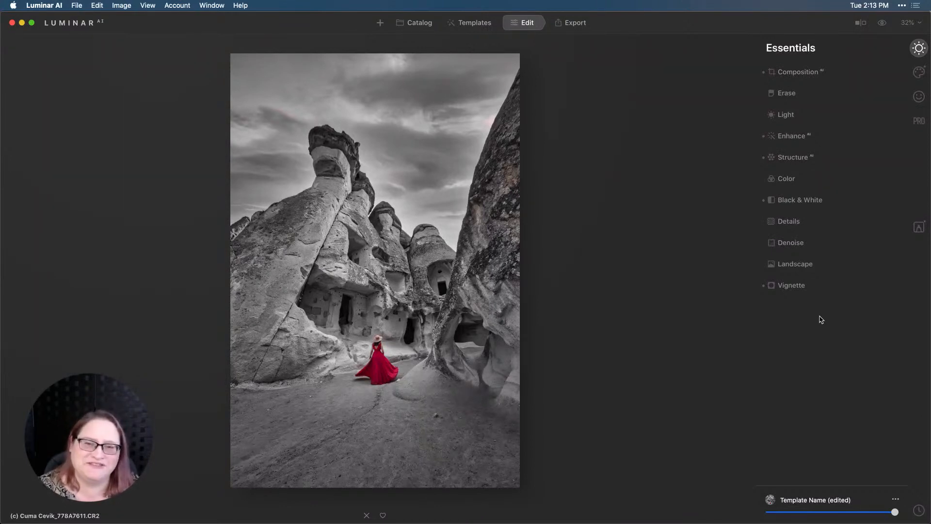
- Collapse the open Essentials sections to show the finished Cappadocia edit
{"action": "left_click", "coordinate": [829, 326]}
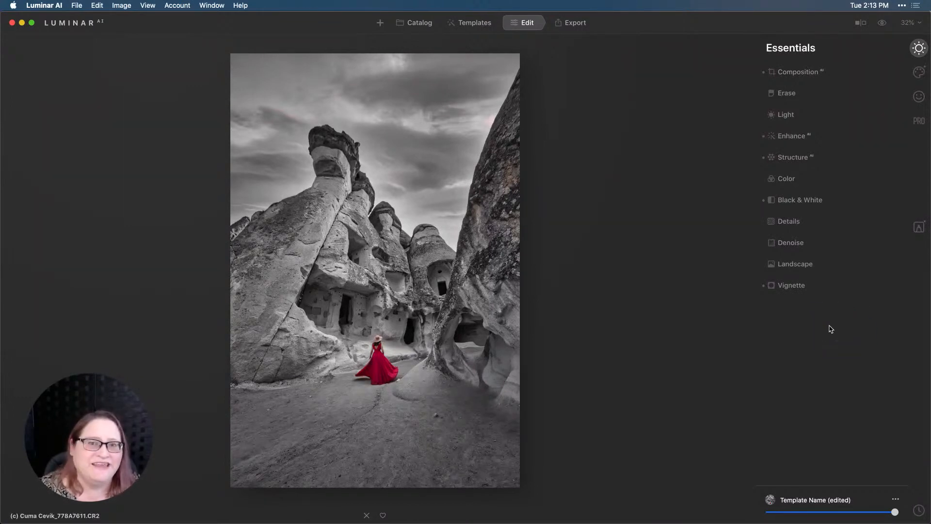
{"action": "left_click", "coordinate": [835, 327]}
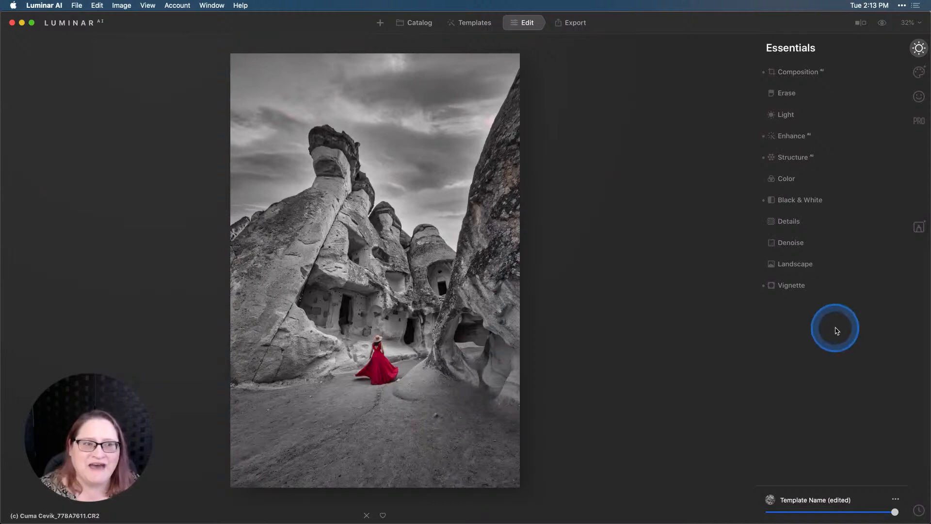